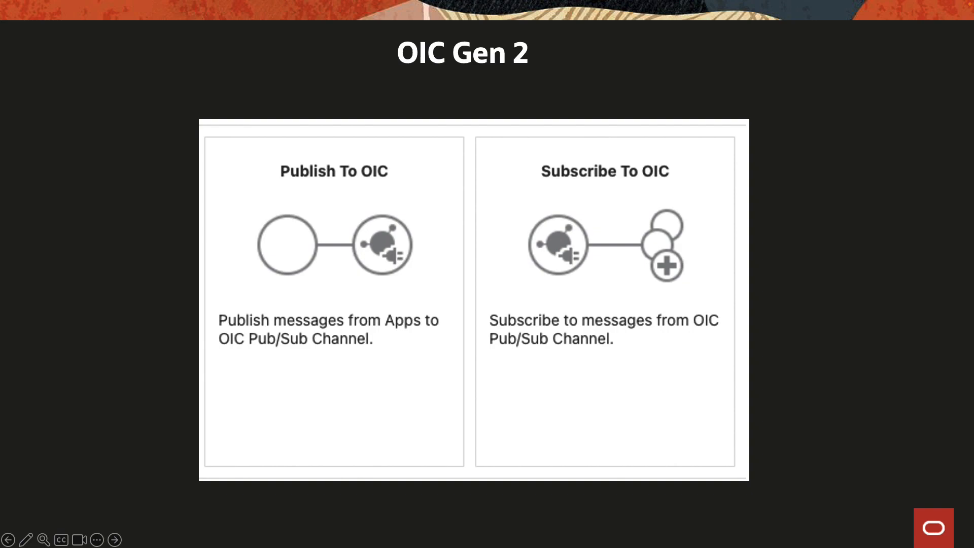
Switch from the OIC Gen 2 slide to Oracle Integration's Events page
left_click(114, 538)
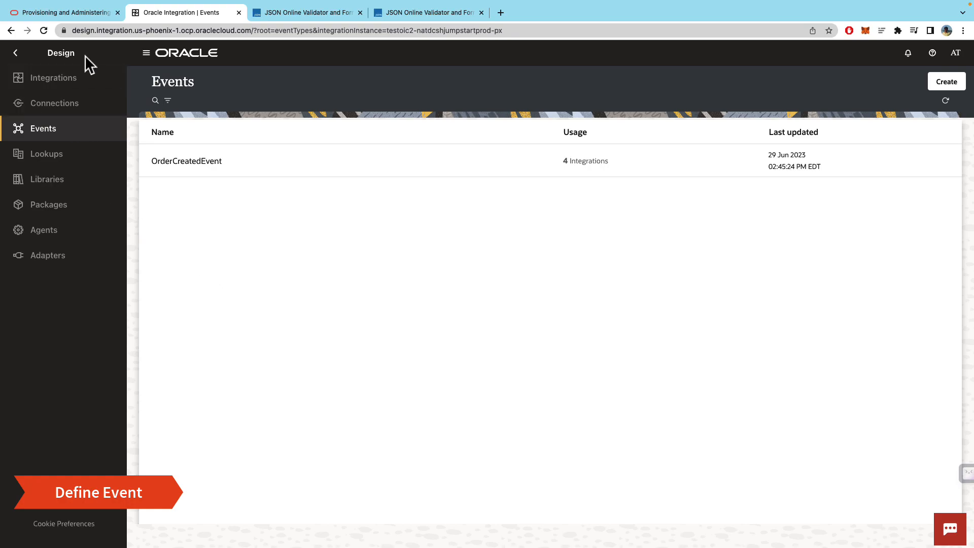
mouse_move(857, 115)
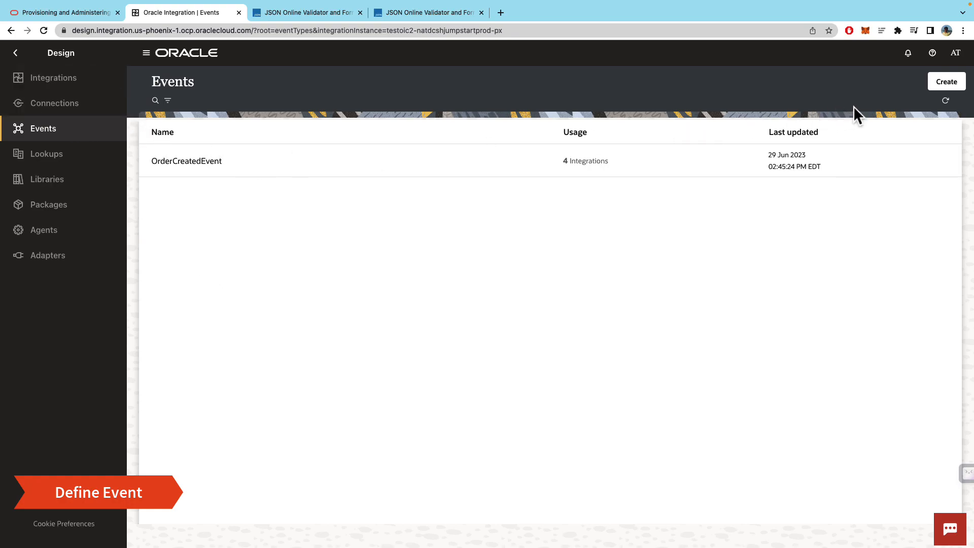
Create a new event named ServiceRequestCreated and continue to its JSON structure
left_click(946, 81)
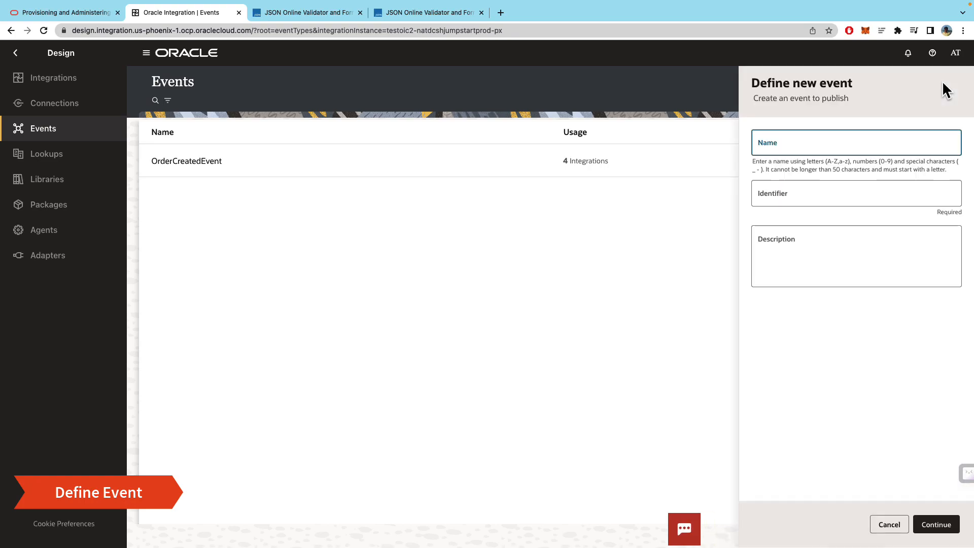
type("S")
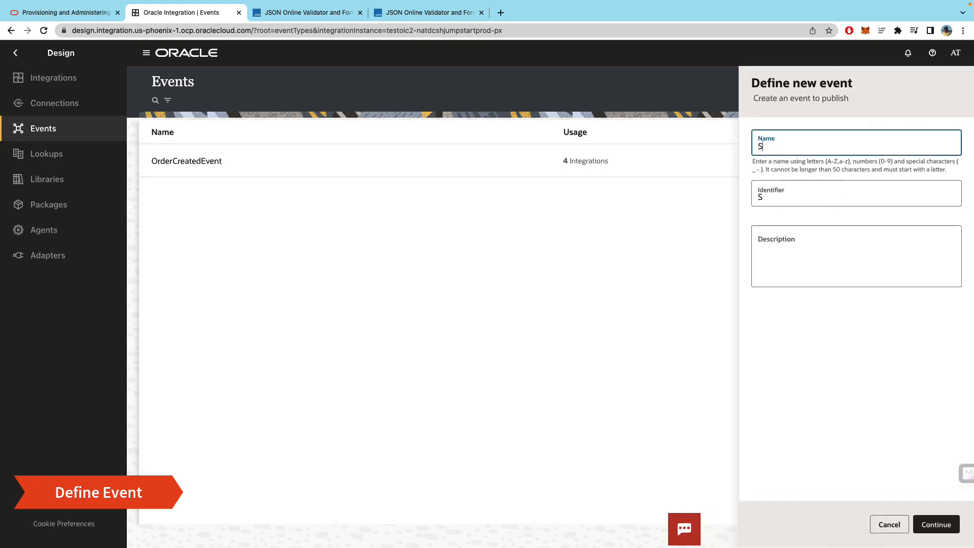
type("erviceRequestCreated")
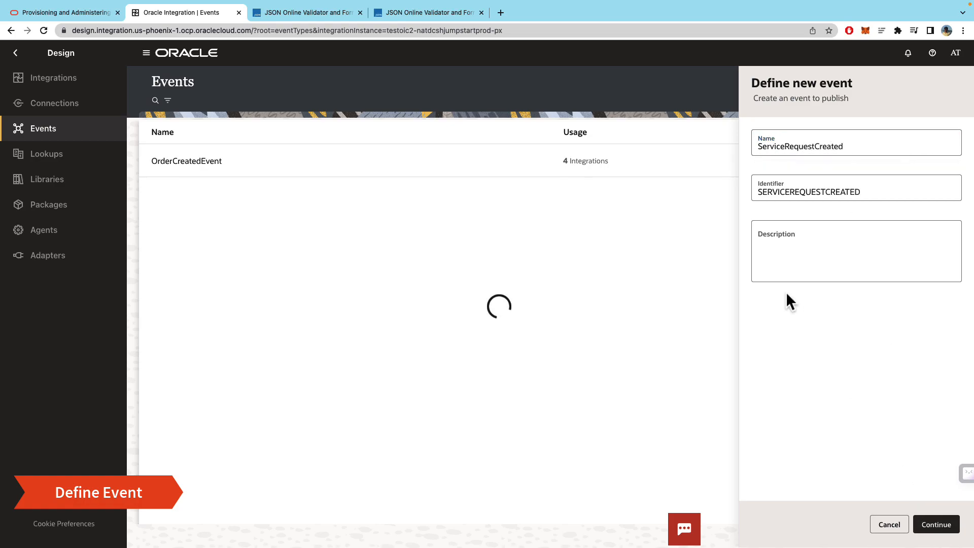
left_click(934, 525)
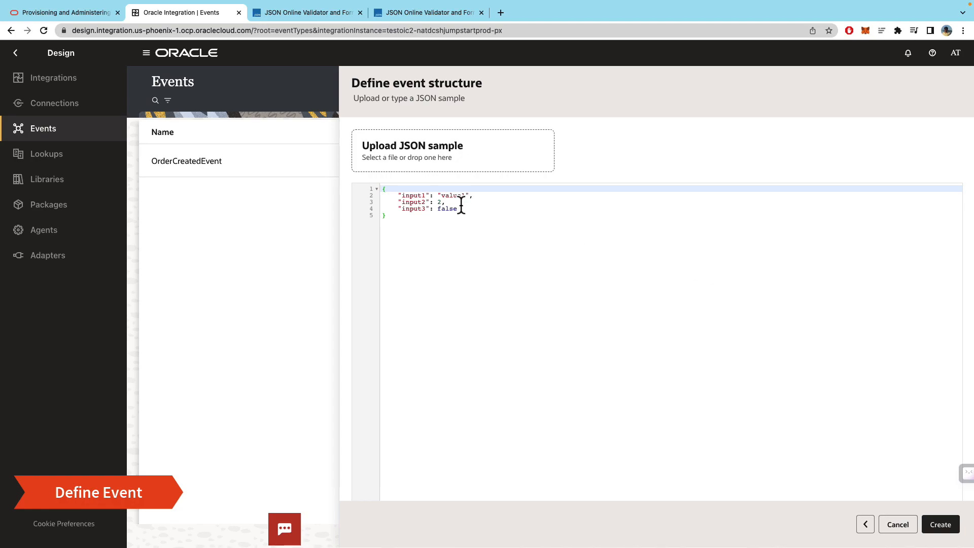
mouse_move(440, 153)
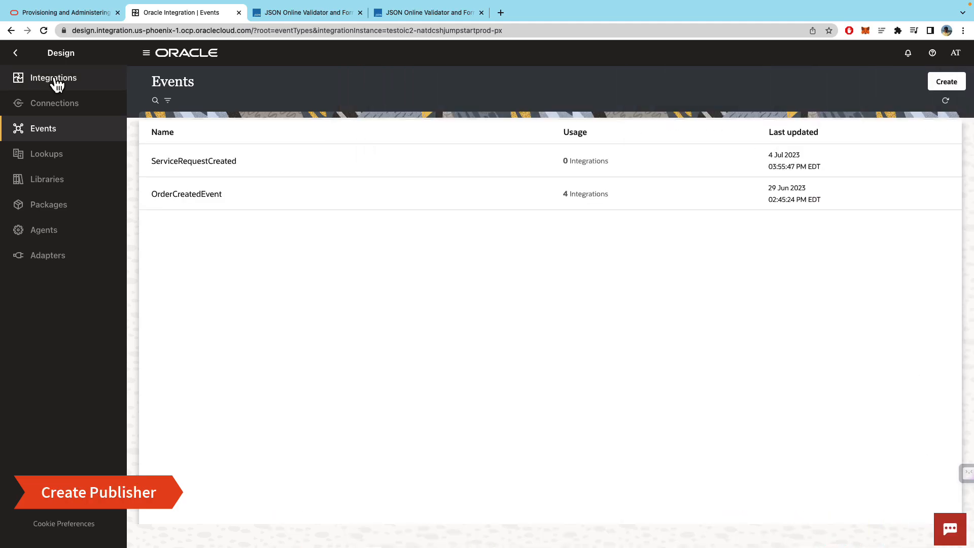
Create an application-triggered integration named ServiceRequestCreatedPublisher
left_click(54, 78)
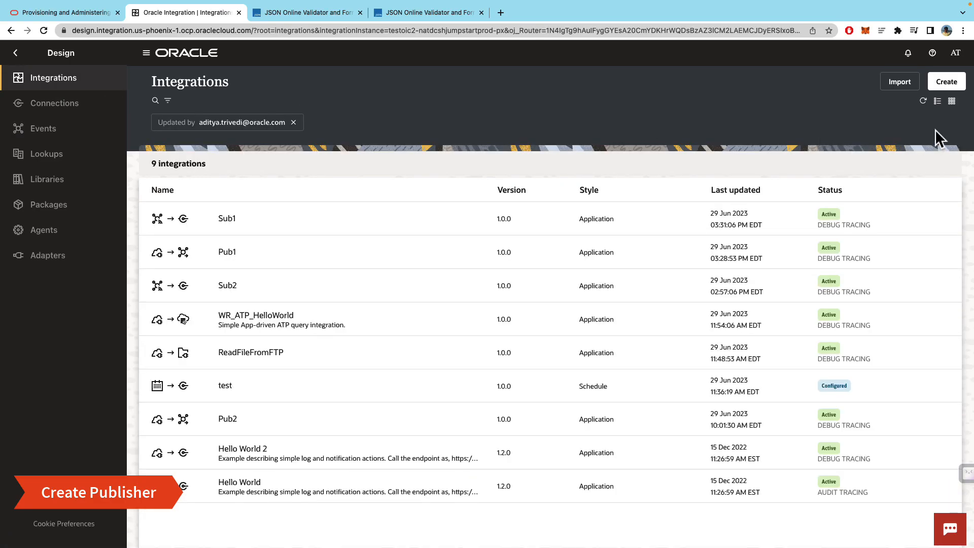
left_click(945, 81)
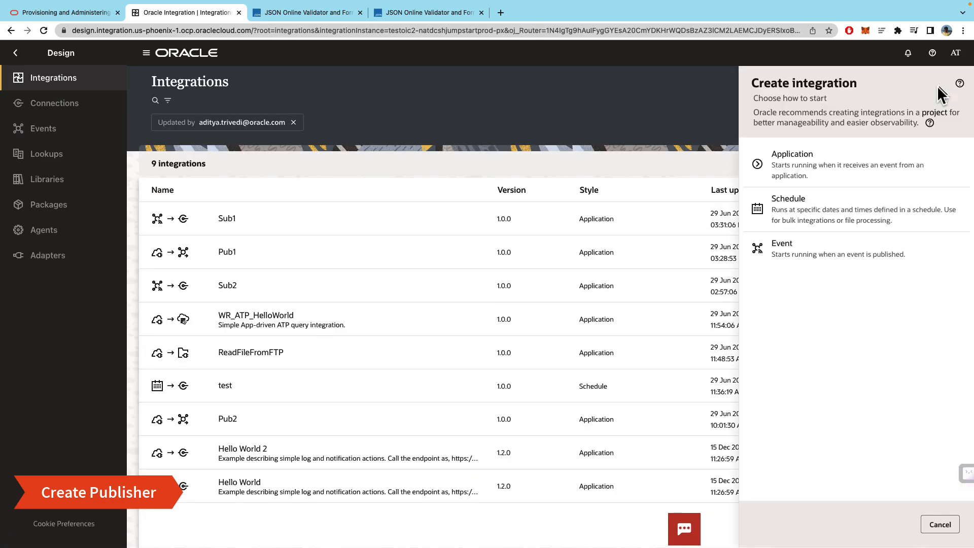
mouse_move(814, 167)
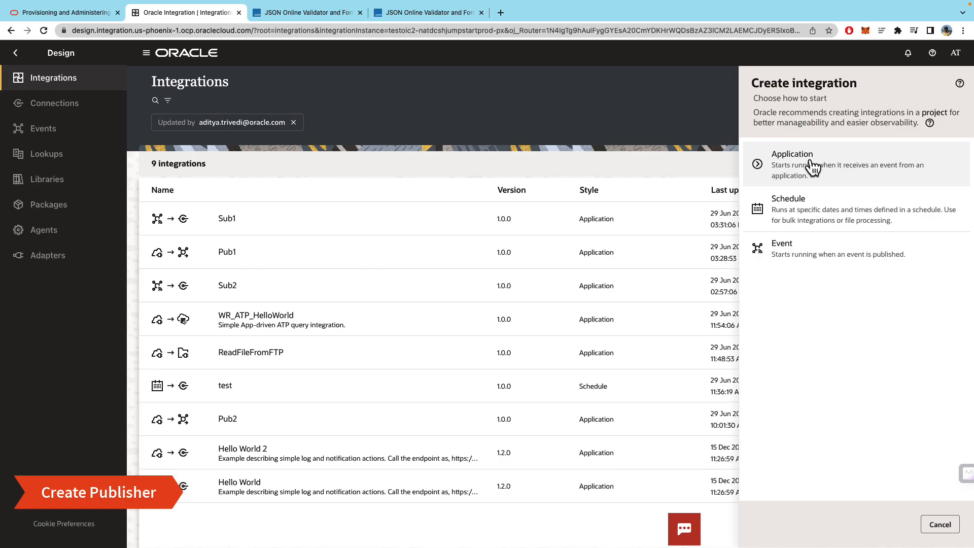
mouse_move(837, 220)
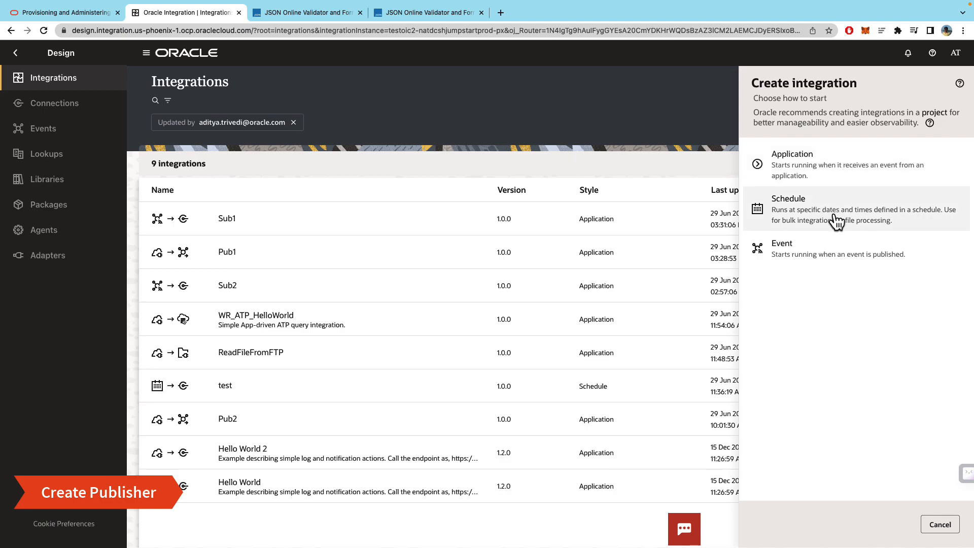
mouse_move(859, 247)
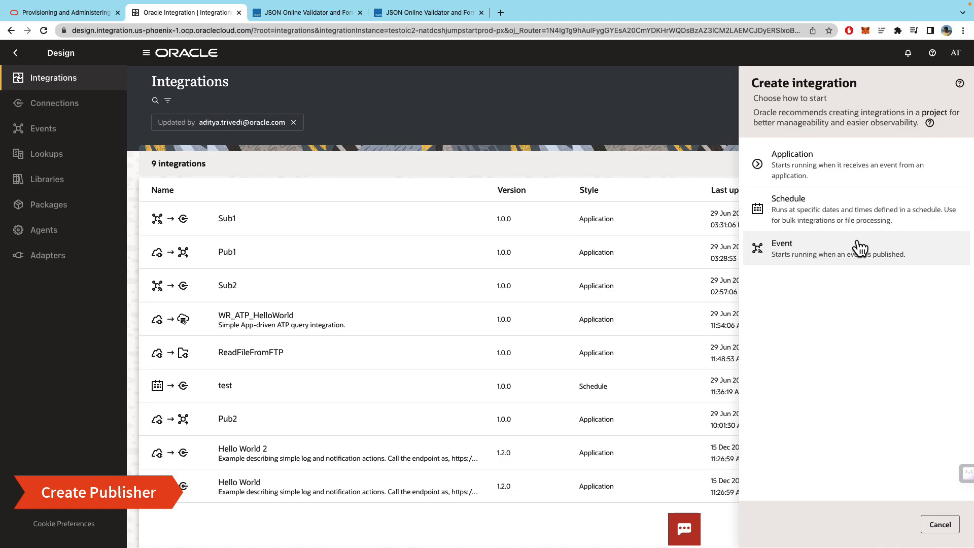
mouse_move(819, 168)
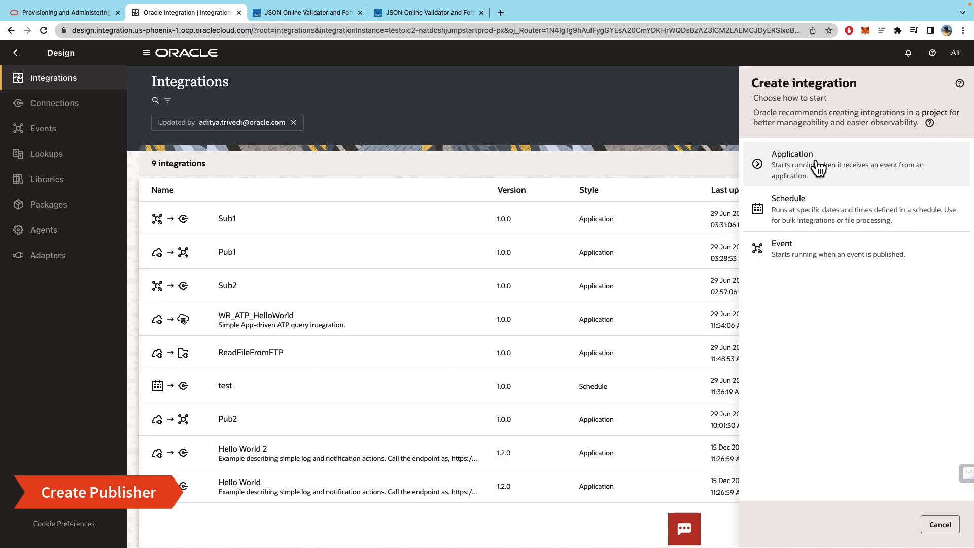
left_click(820, 164)
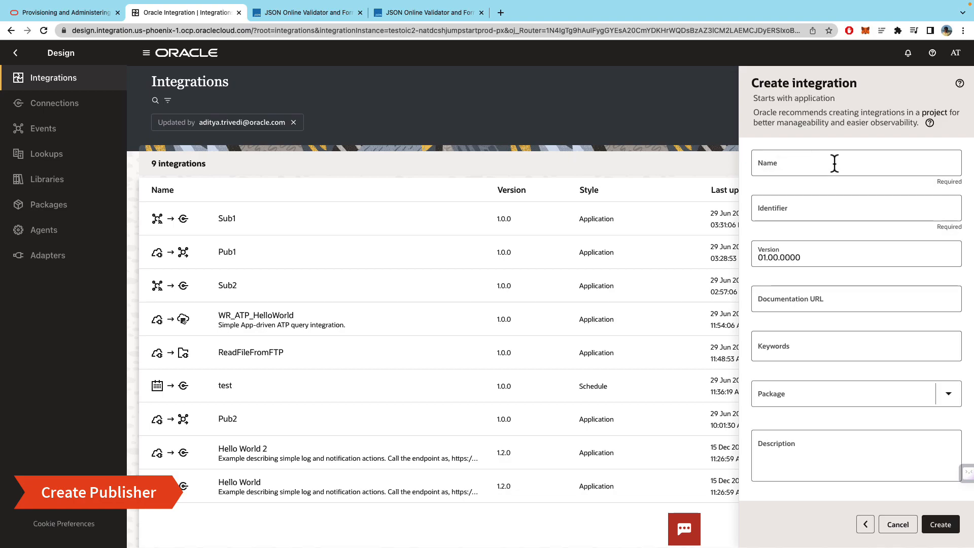
left_click(856, 162)
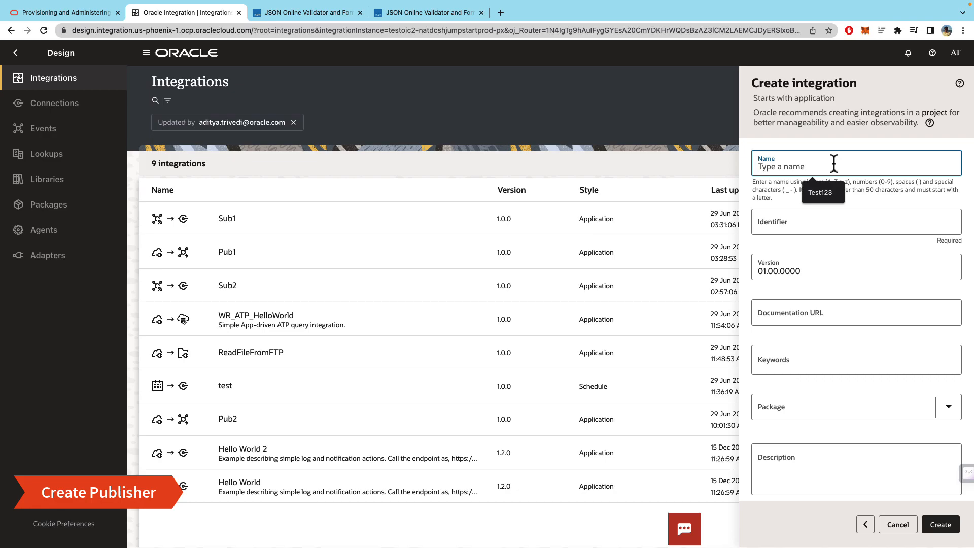
type("ServiceRequestCreated")
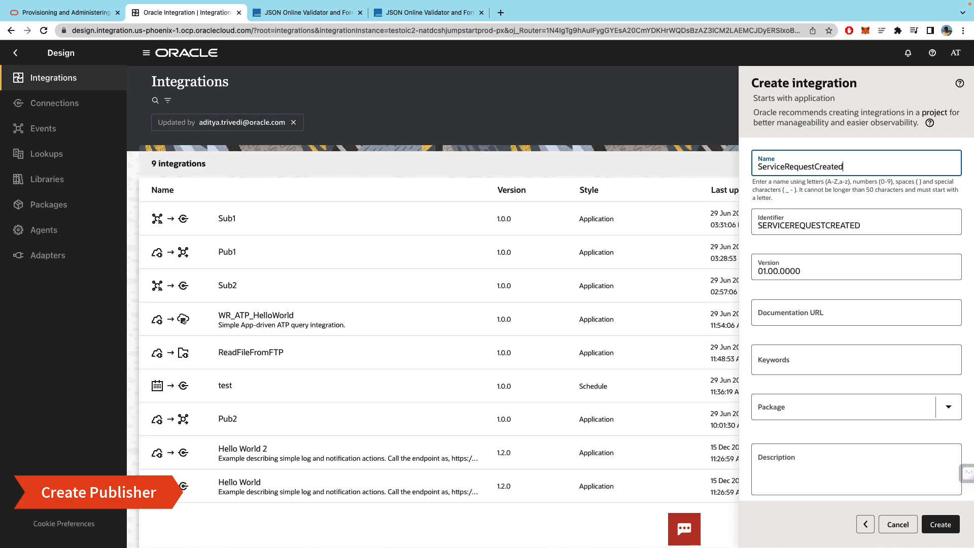
type("Publisher")
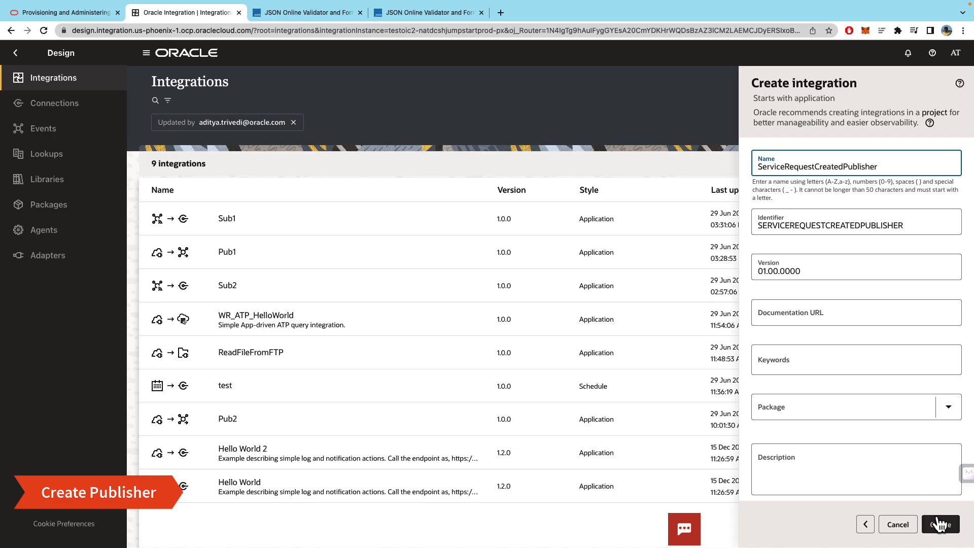
left_click(939, 523)
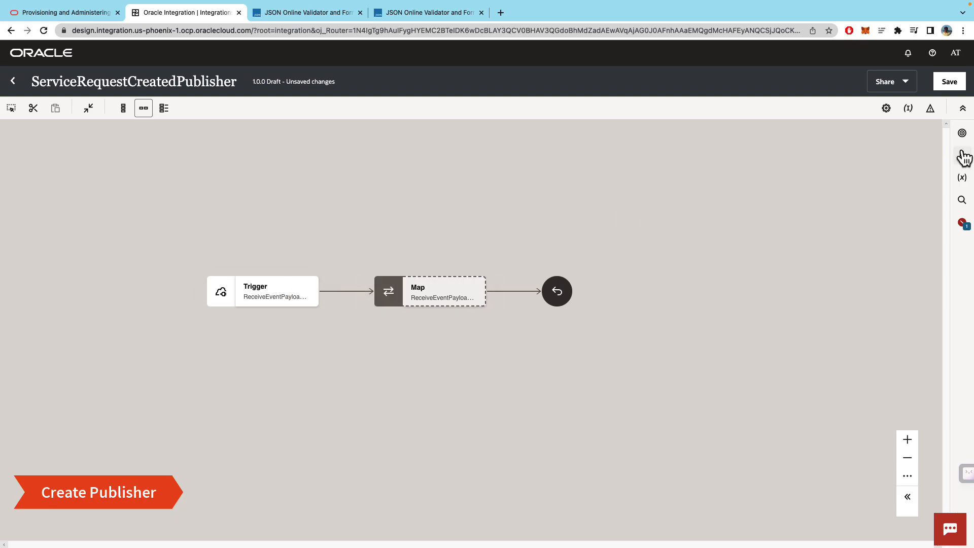
Publish the ServiceRequestCreated event from the integration and map its request fields, including Comments
left_click(962, 154)
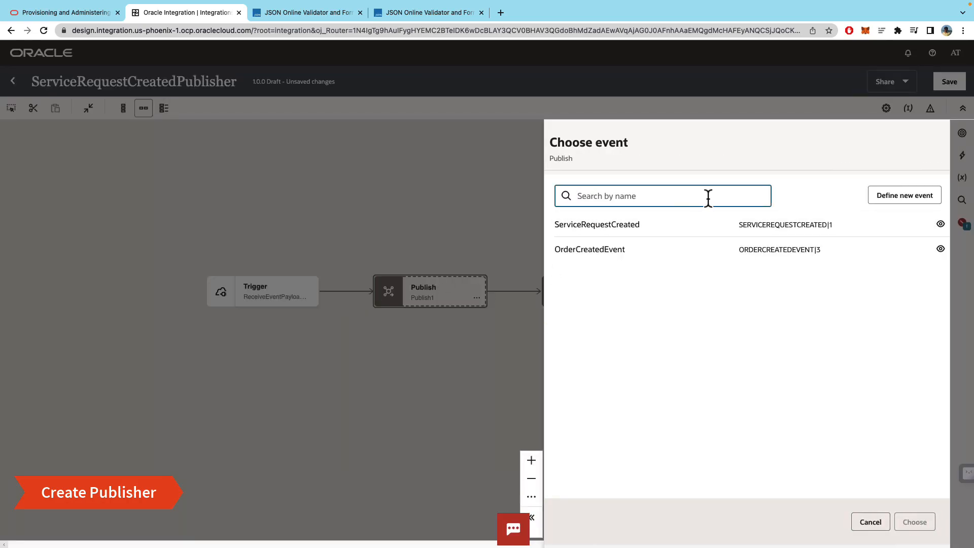
mouse_move(744, 266)
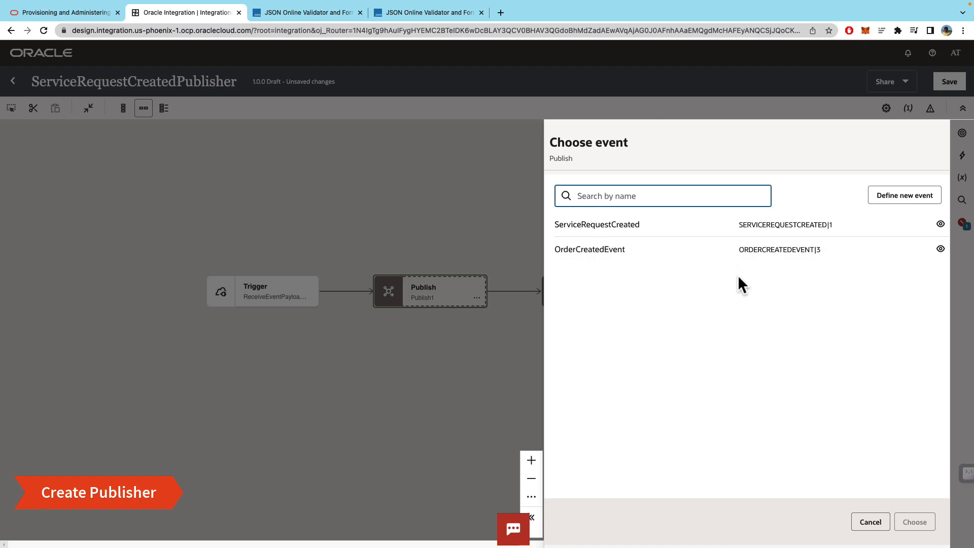
mouse_move(904, 195)
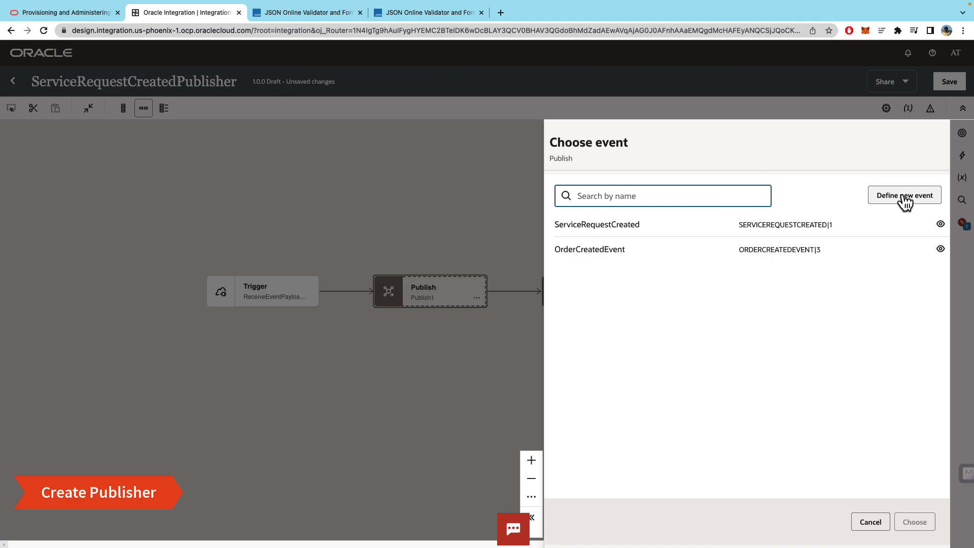
mouse_move(918, 205)
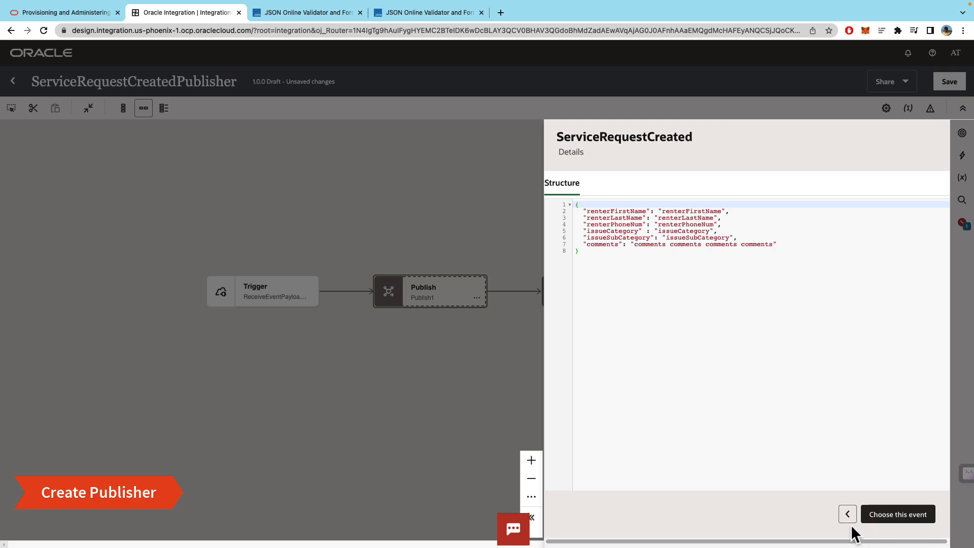
left_click(846, 514)
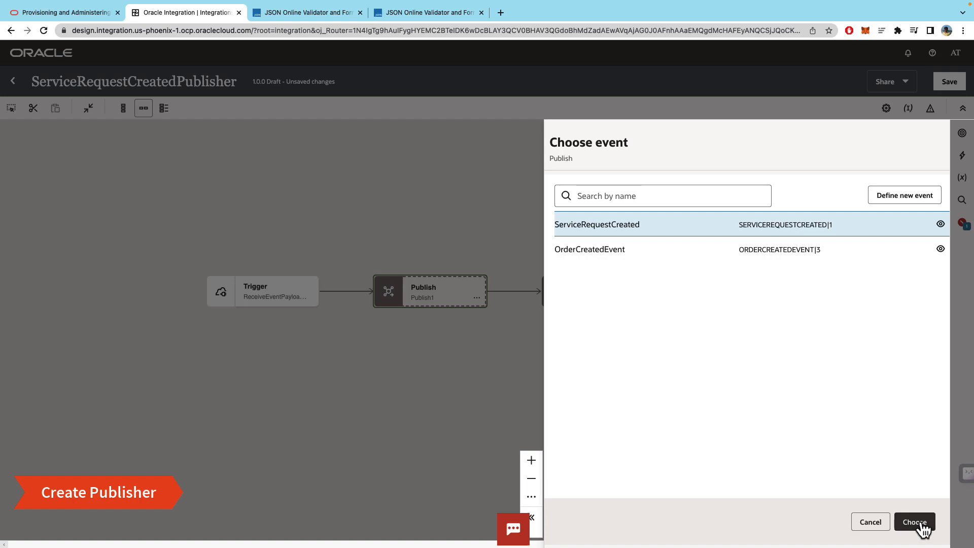
left_click(914, 521)
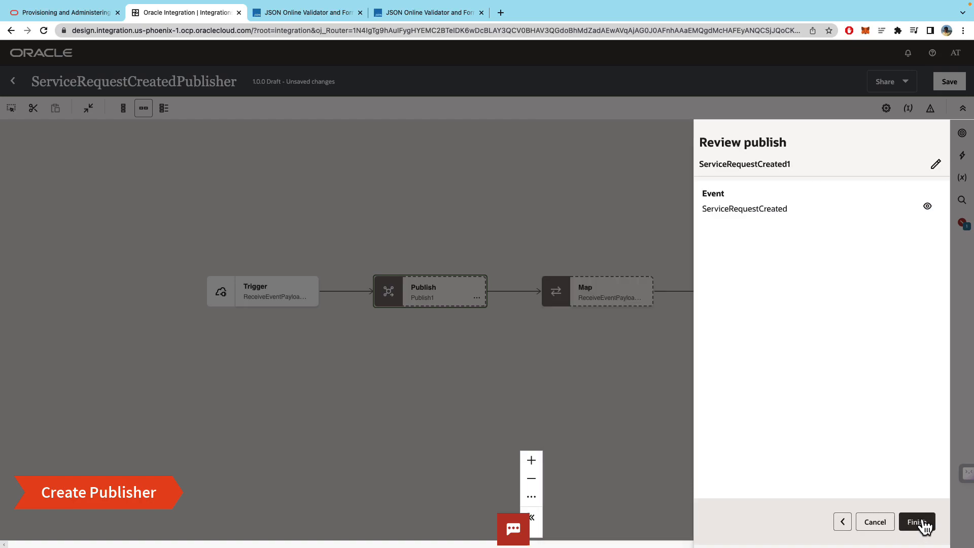
left_click(916, 521)
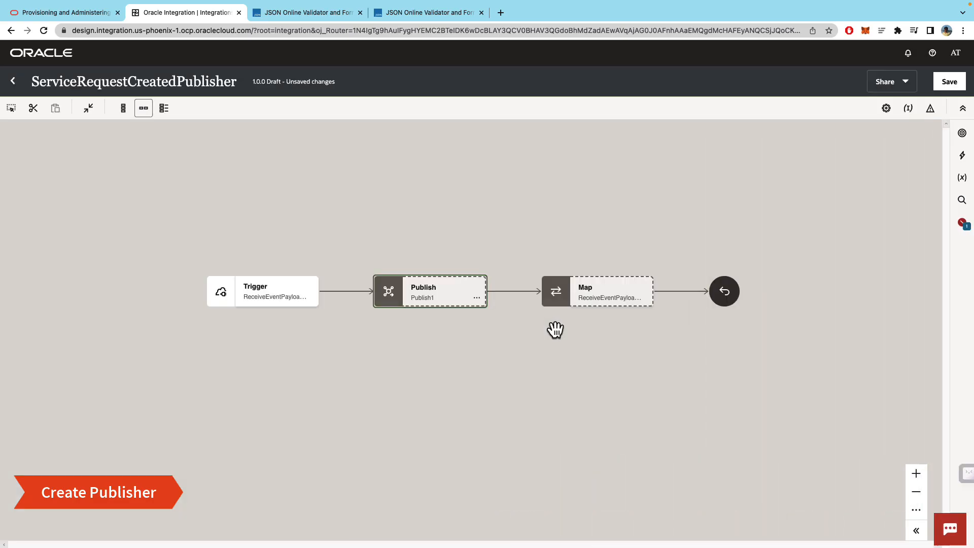
double_click(597, 291)
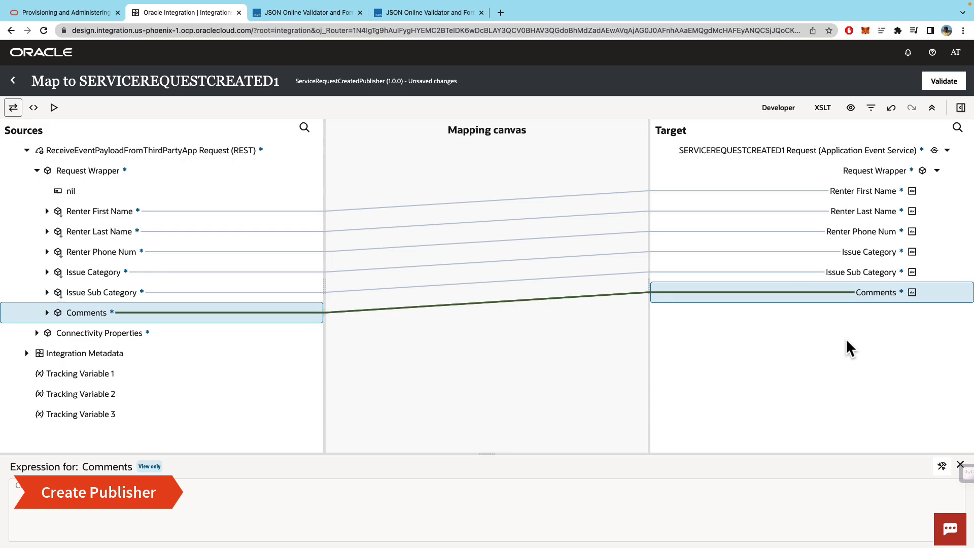
left_click(12, 80)
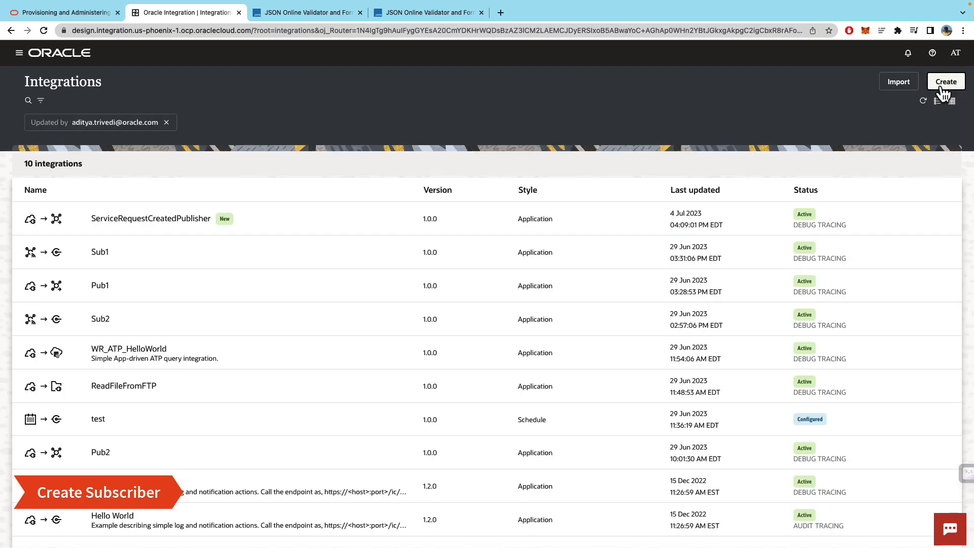
Create a subscriber integration listening to the ServiceRequestCreated event
left_click(945, 81)
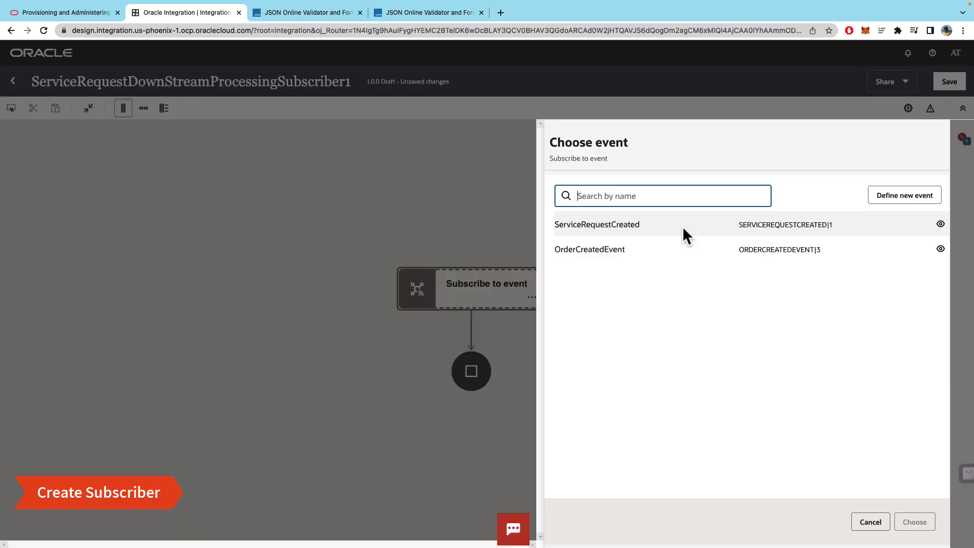
left_click(596, 224)
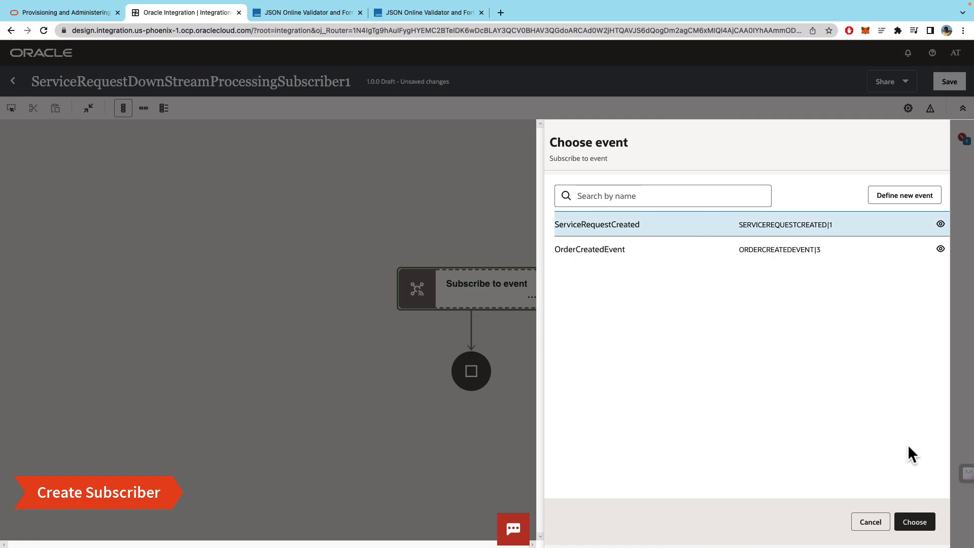
mouse_move(914, 522)
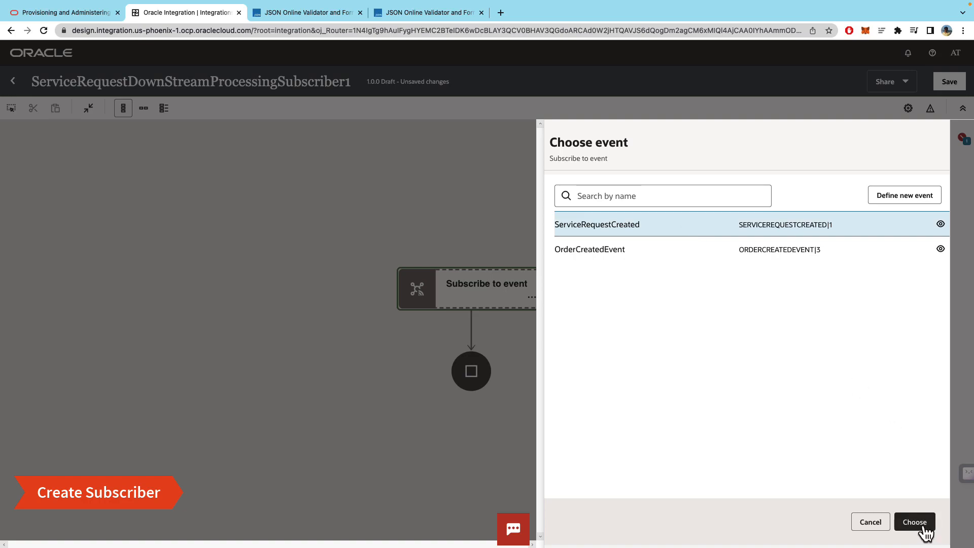
left_click(914, 522)
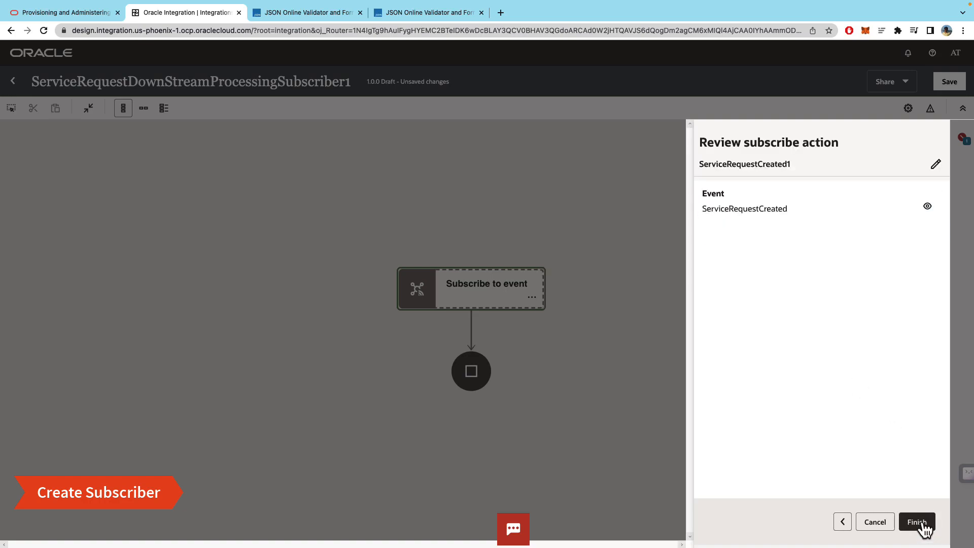
left_click(917, 522)
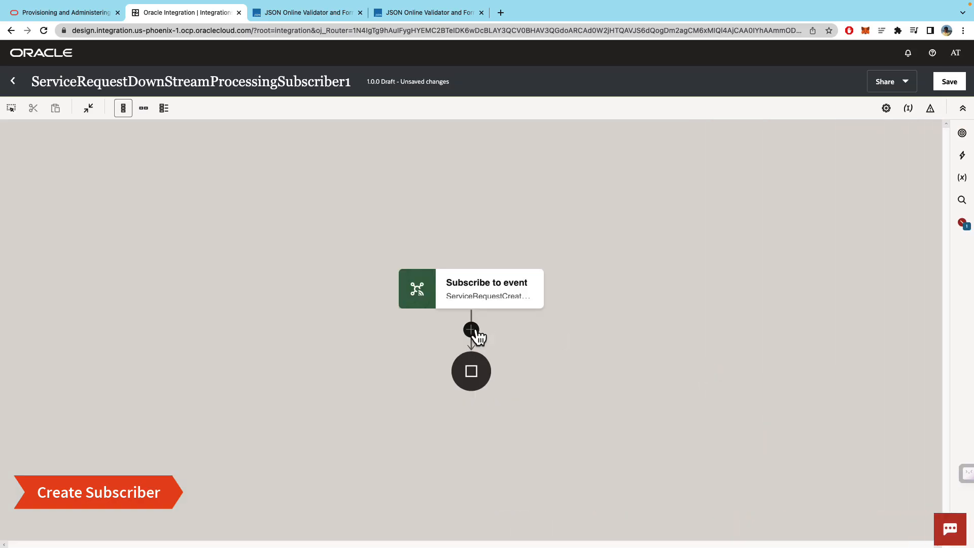
Add a Logger after the subscribe step that logs the request's comments field
left_click(470, 329)
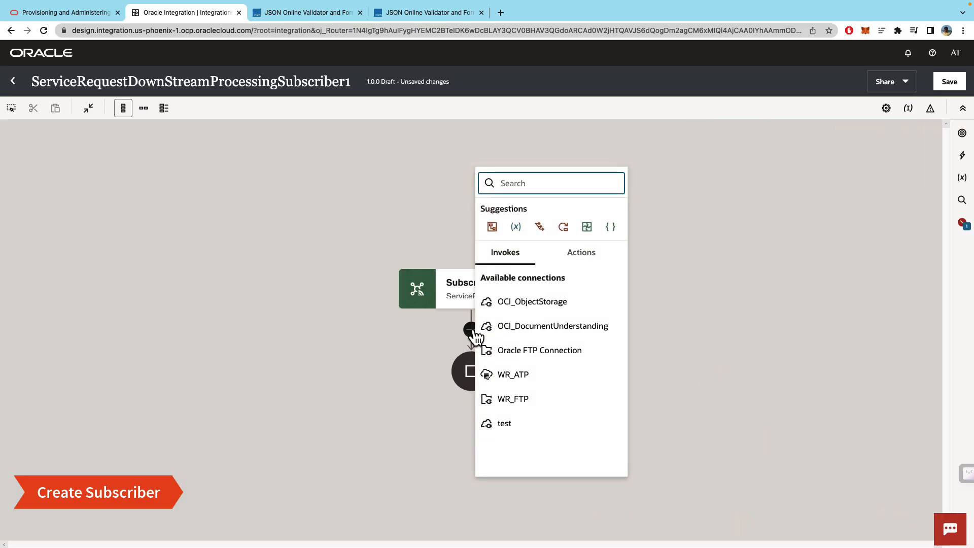
left_click(512, 234)
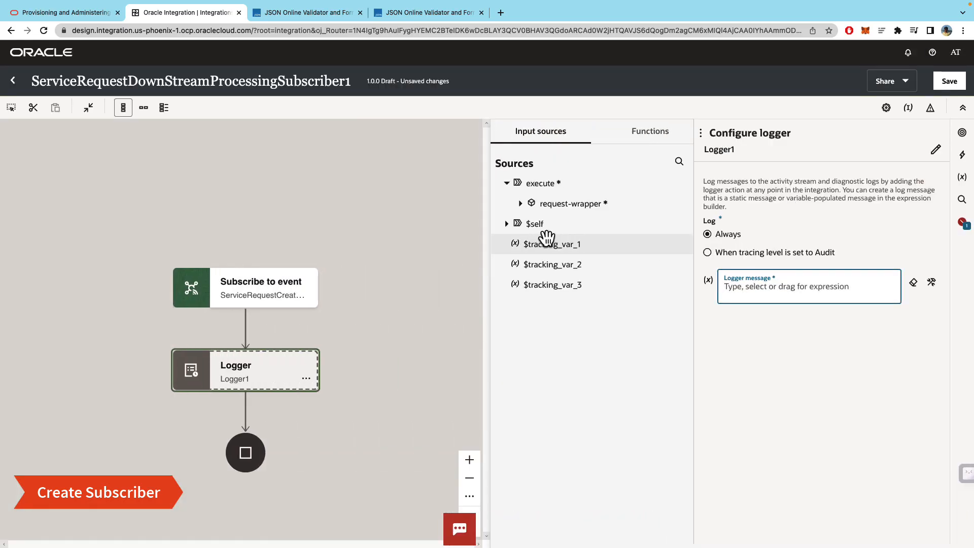
left_click(520, 202)
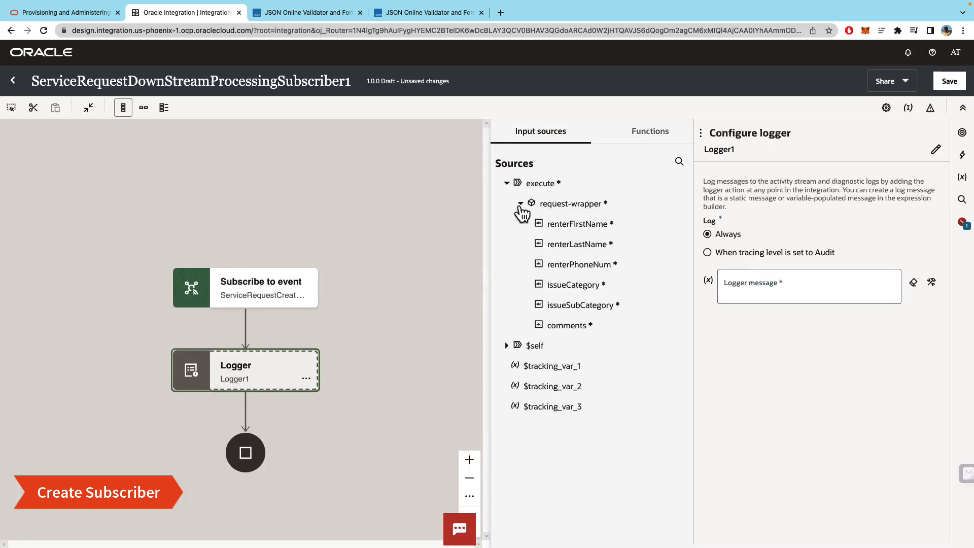
left_click(521, 203)
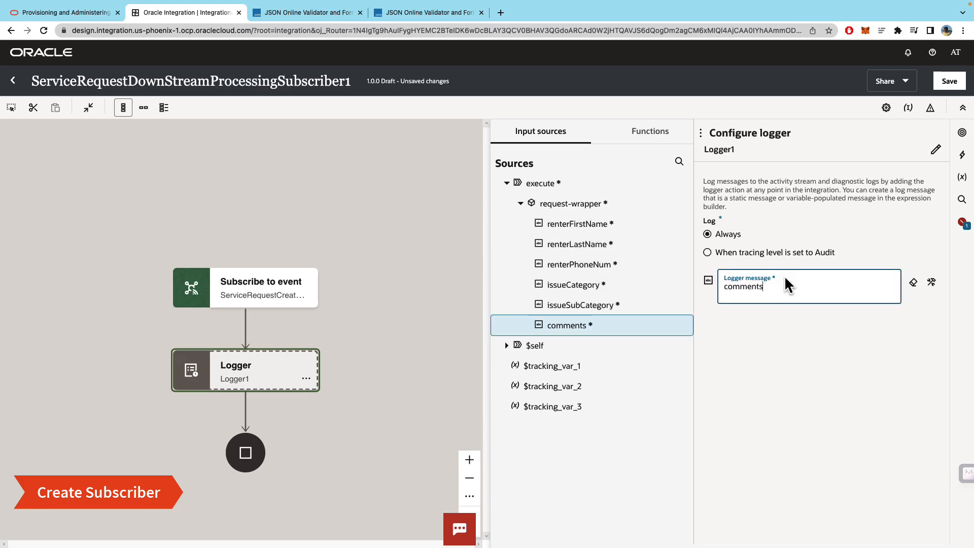
left_click(949, 81)
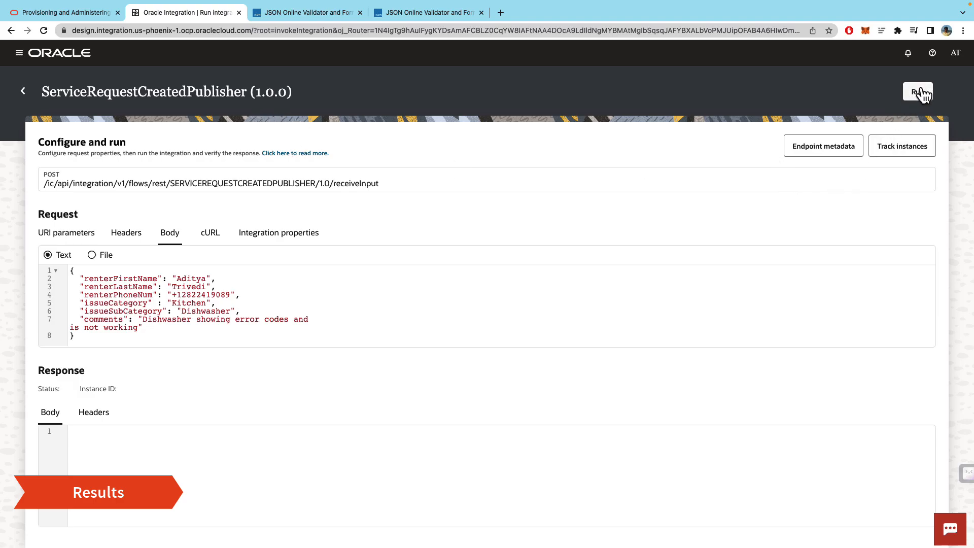
Run the publisher with the dishwasher request and confirm the 200 OK published response
left_click(918, 91)
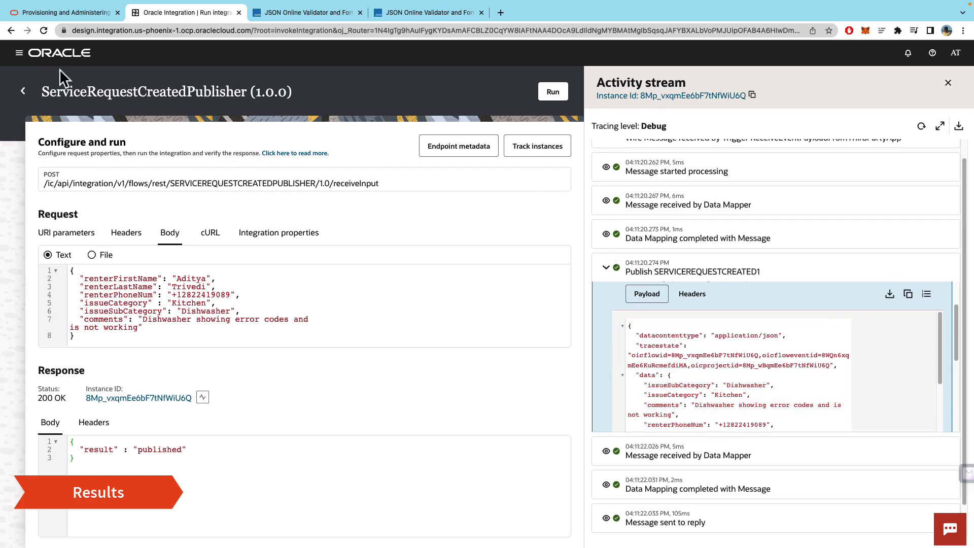
left_click(19, 53)
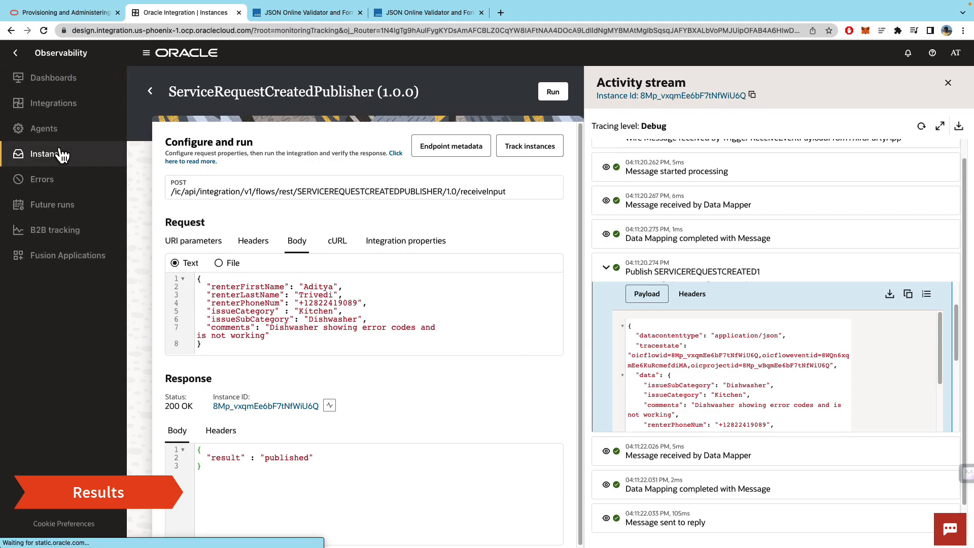
View the subscriber instance's activity stream showing Logger1 printed the dishwasher comments
left_click(49, 153)
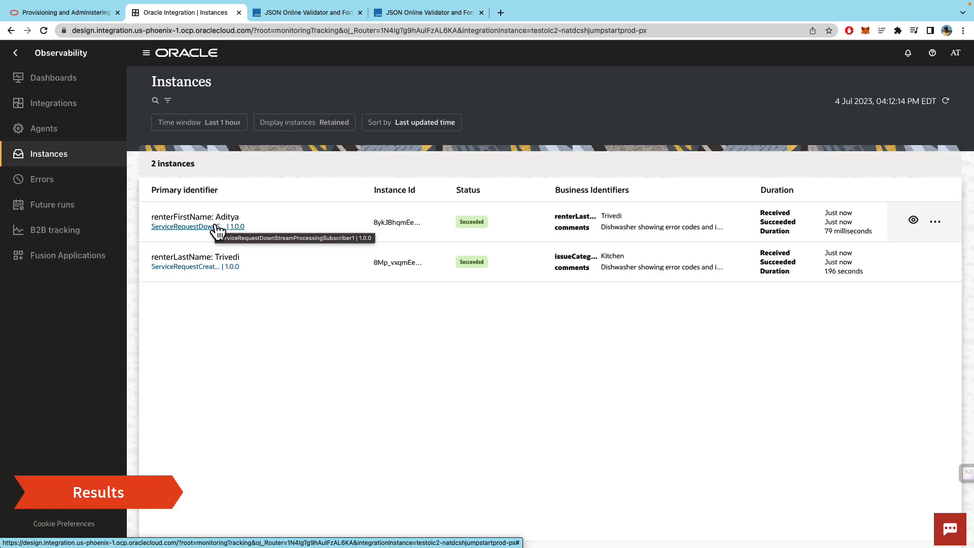
mouse_move(835, 261)
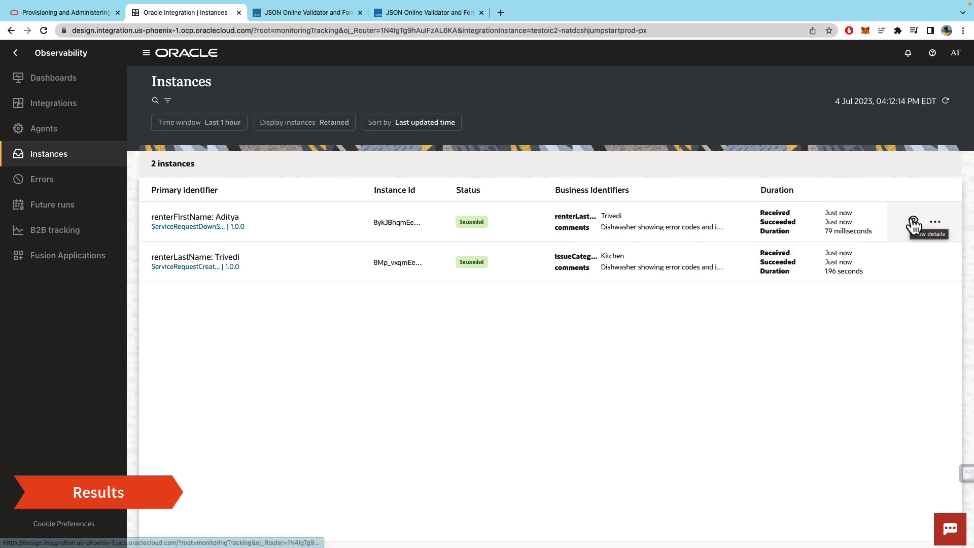
left_click(935, 222)
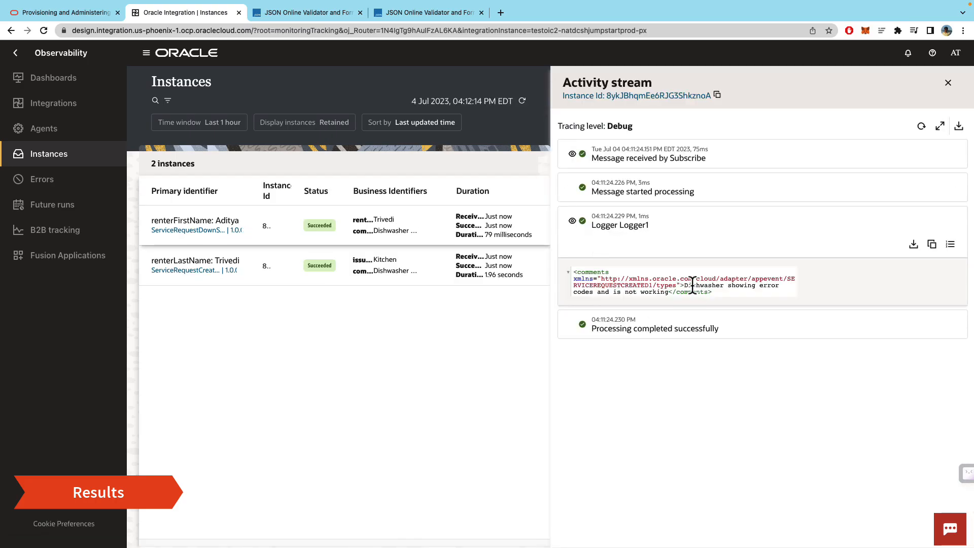
mouse_move(649, 305)
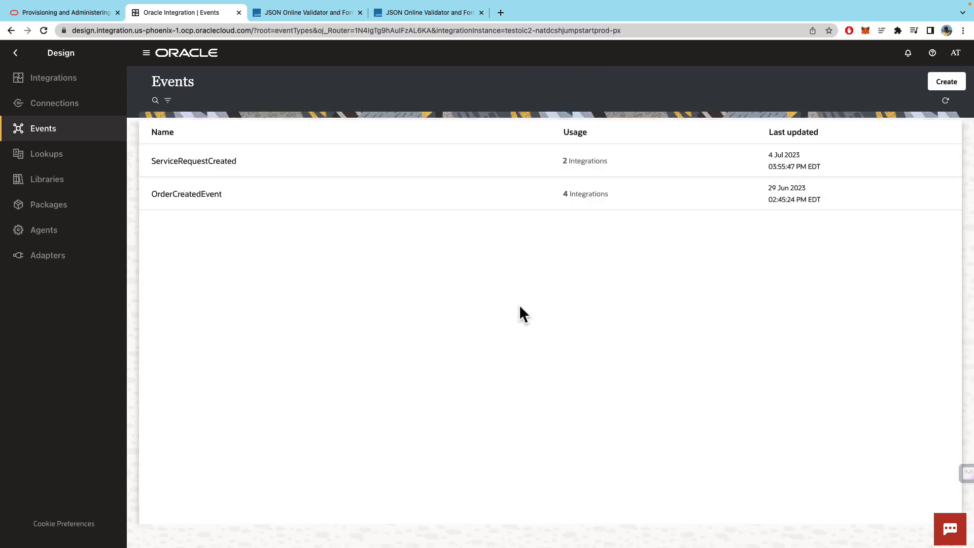
mouse_move(577, 237)
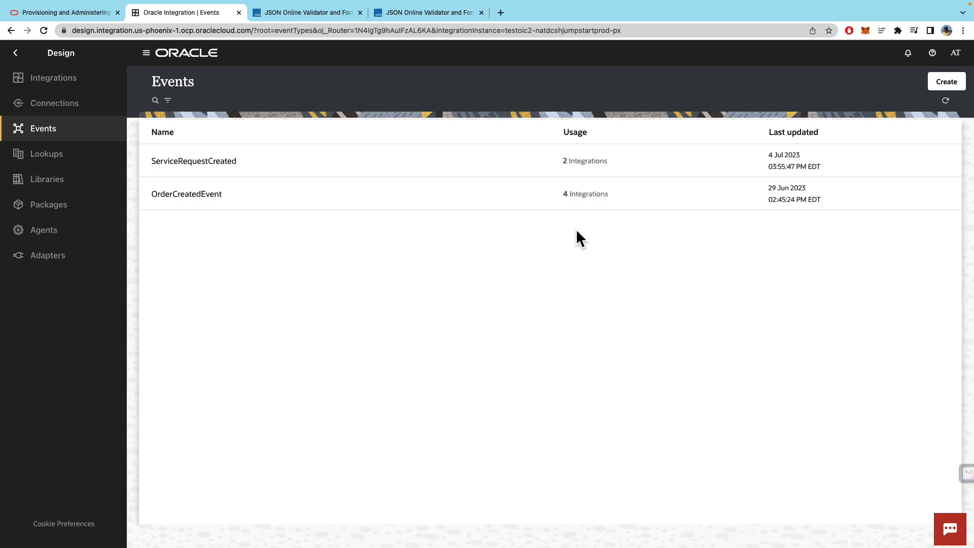
mouse_move(609, 168)
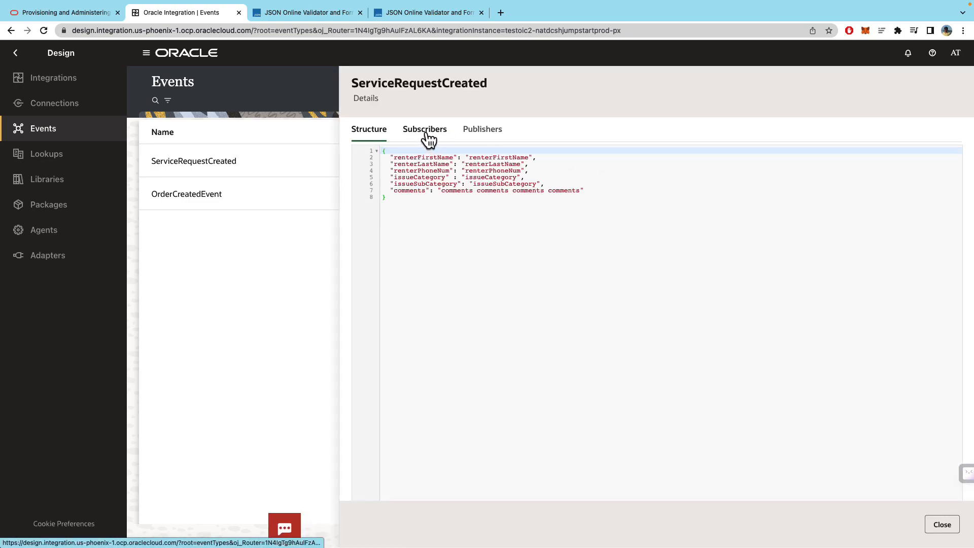
Review the ServiceRequestCreated event's subscribers and publishers, then close its details
left_click(426, 128)
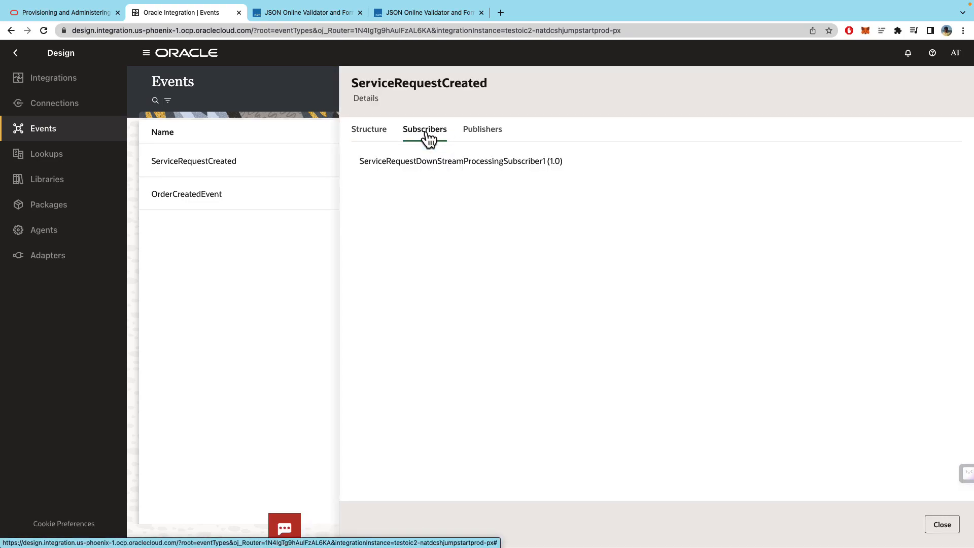
left_click(482, 128)
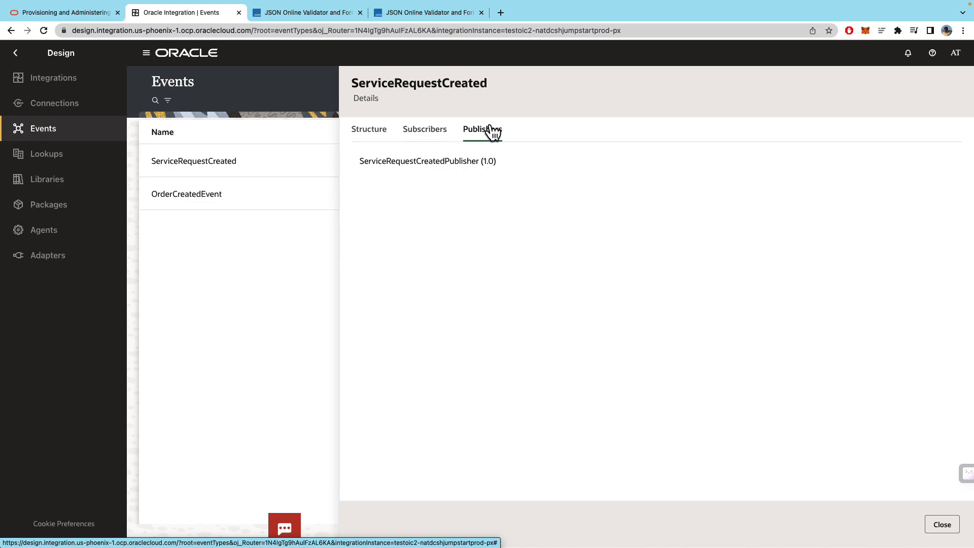
left_click(481, 128)
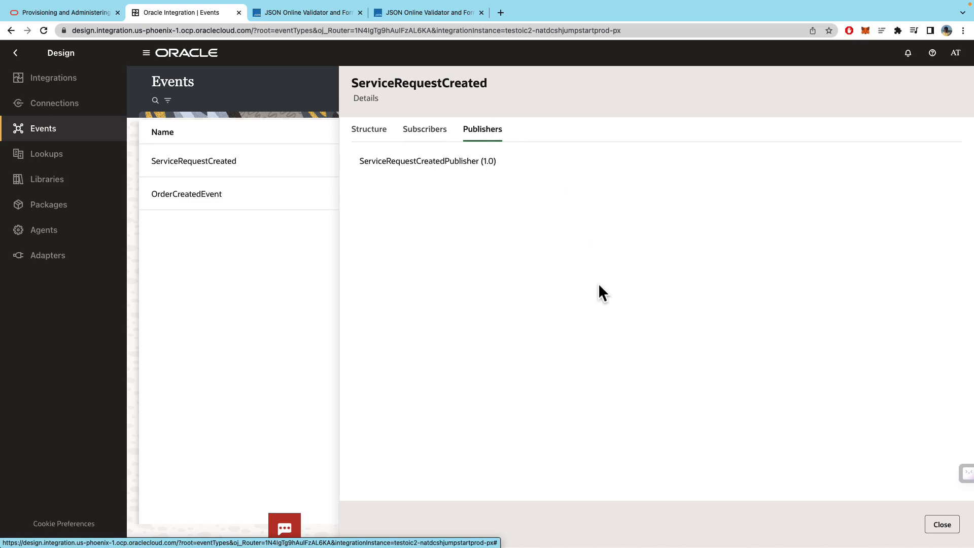
mouse_move(786, 404)
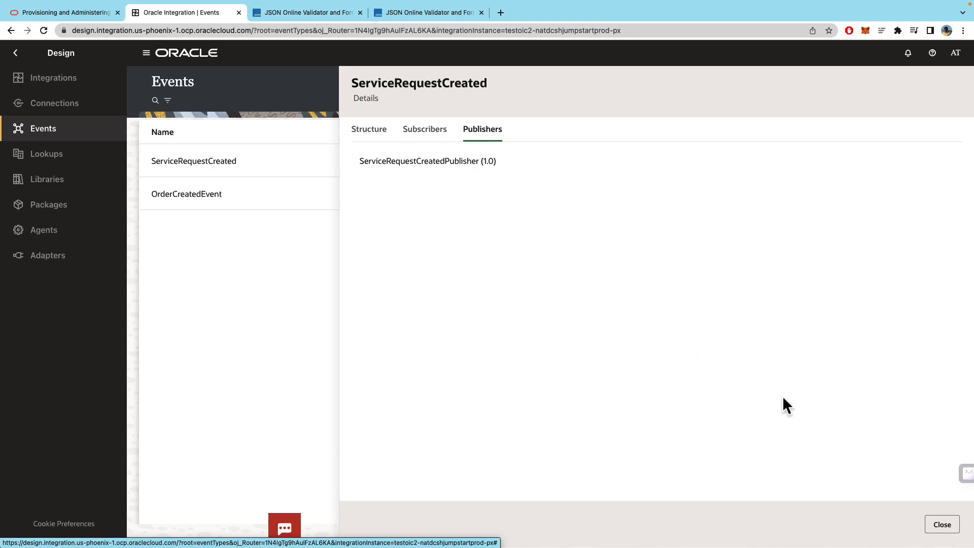
left_click(941, 523)
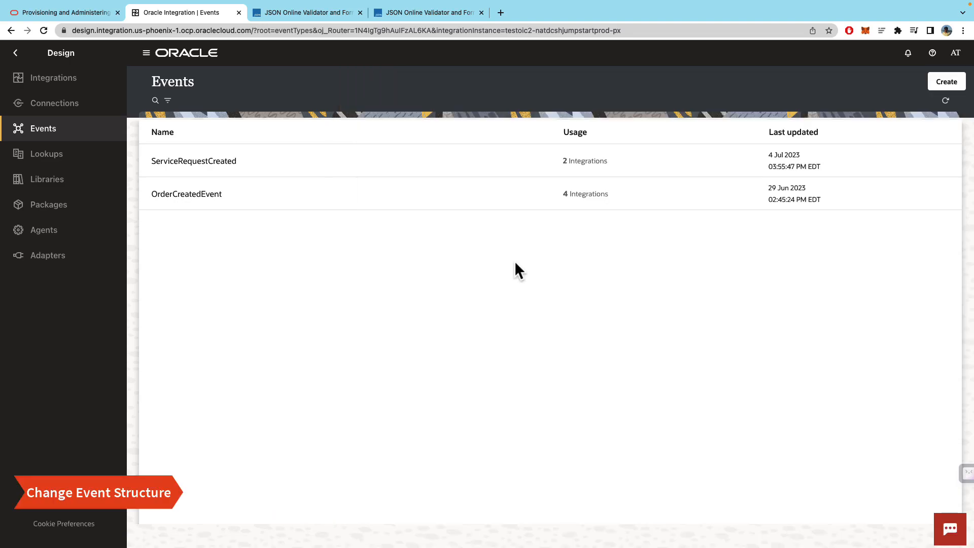
mouse_move(585, 276)
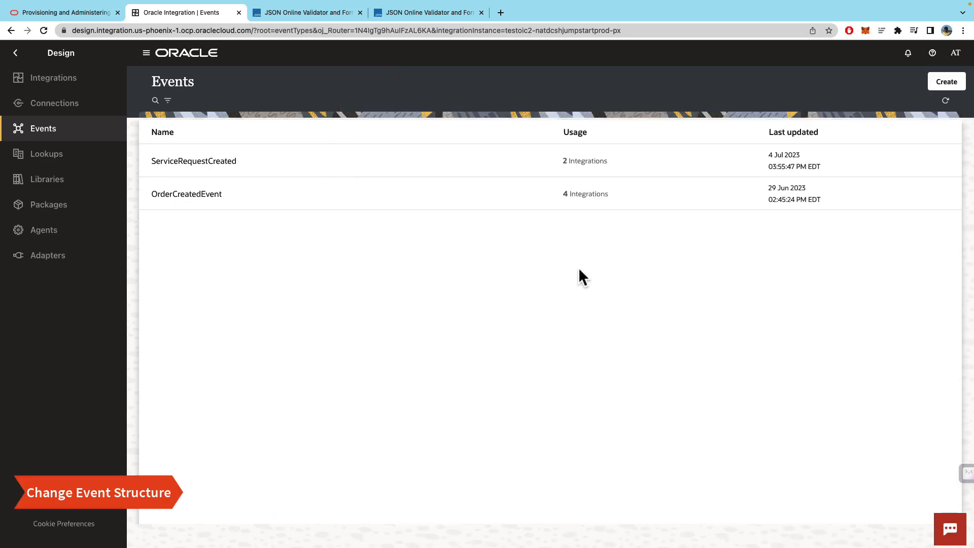
mouse_move(540, 273)
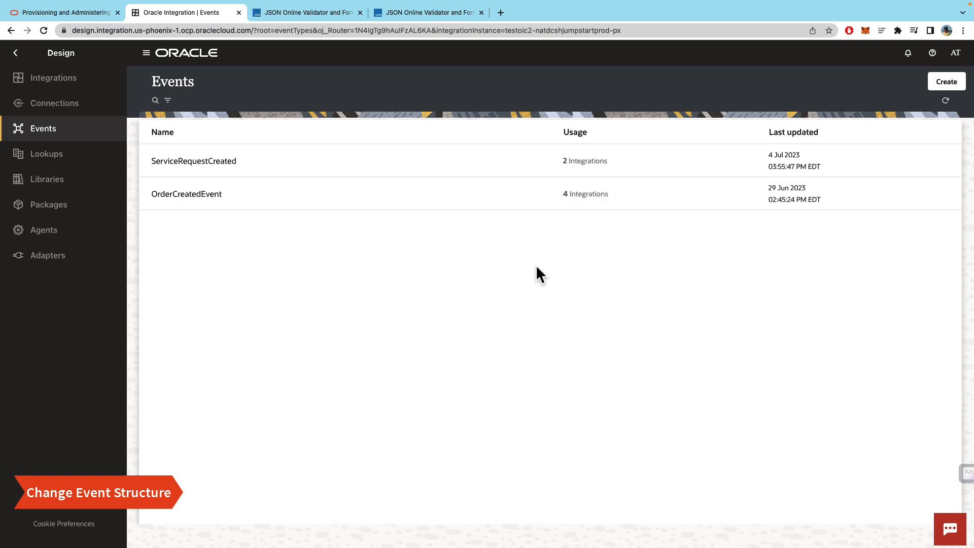
mouse_move(540, 243)
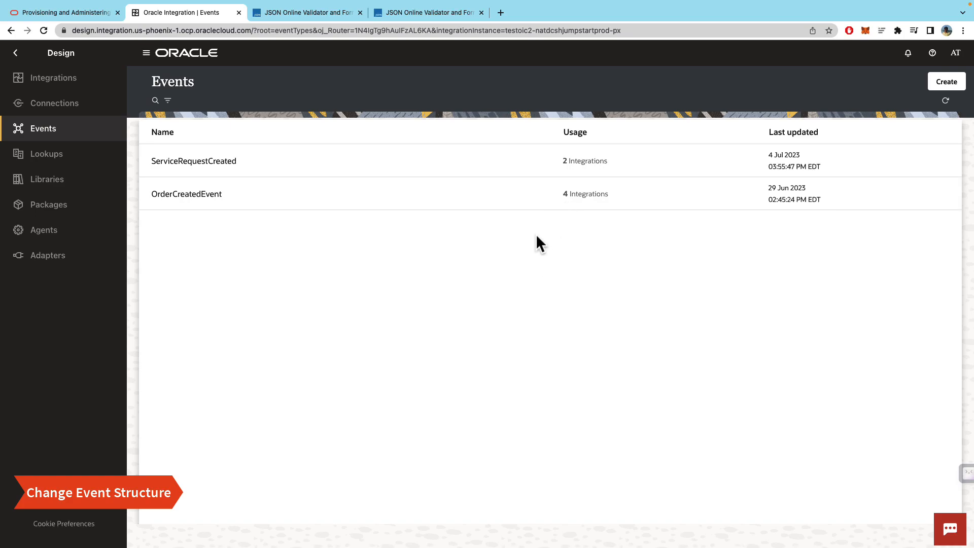
mouse_move(889, 168)
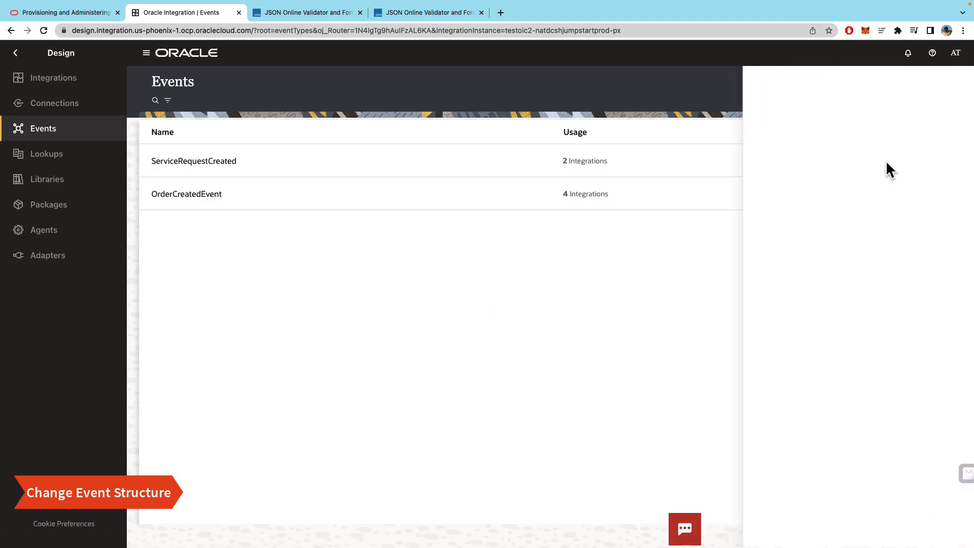
Add a "date": "02/13/23" field to the ServiceRequestCreated JSON structure and save as revision 2
left_click(194, 162)
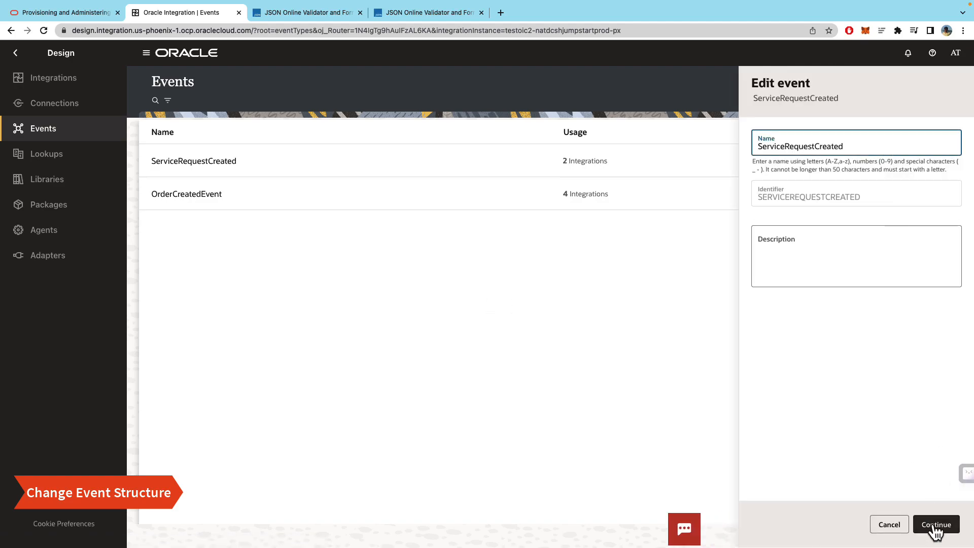
left_click(935, 525)
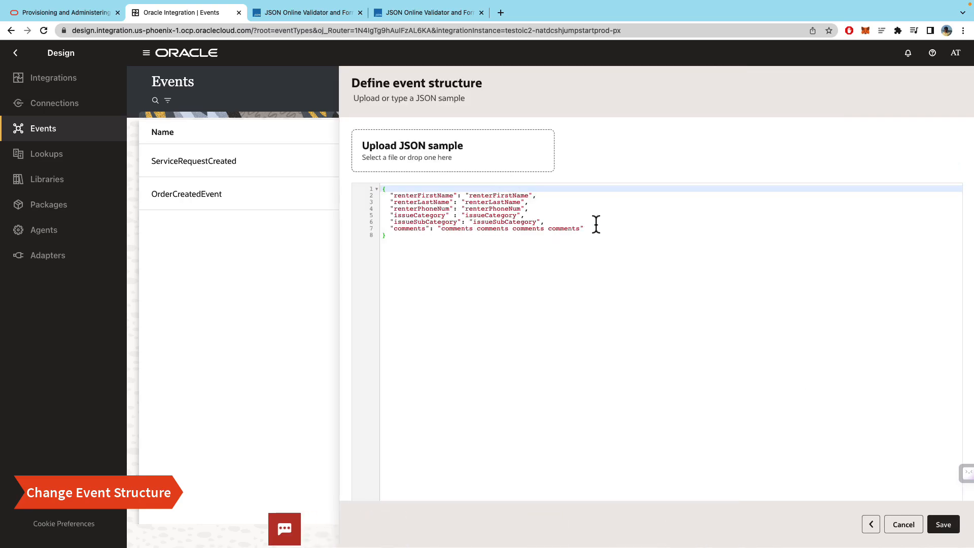
type("\"date\": \"02/13/23\"")
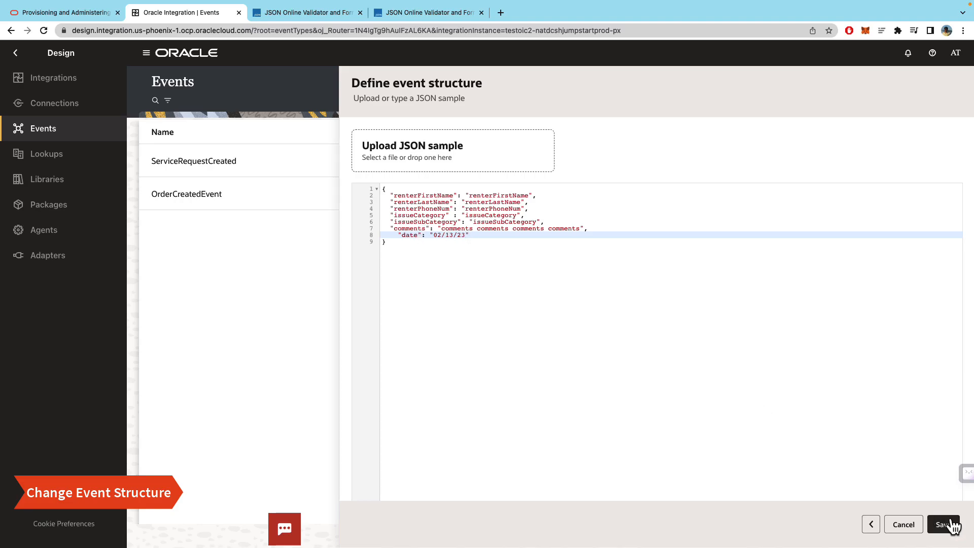
left_click(945, 523)
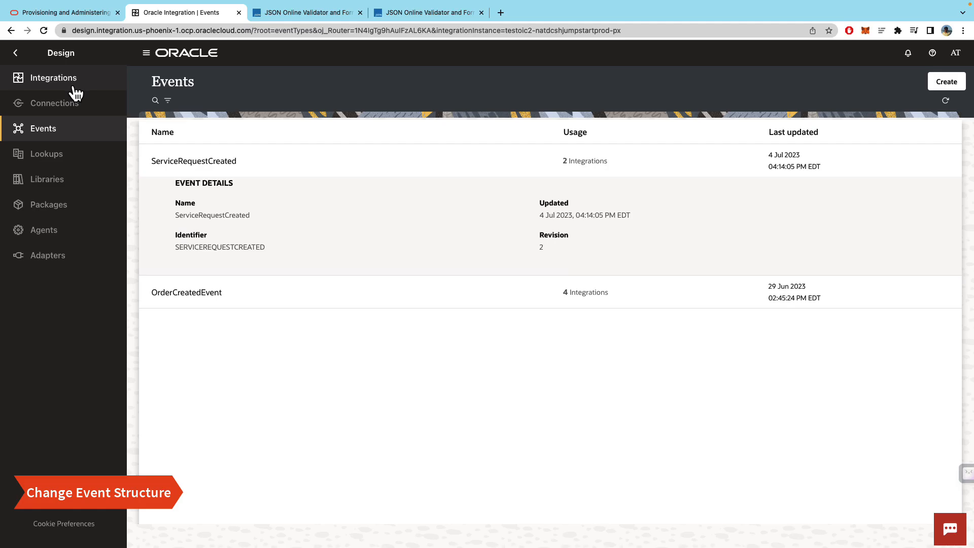
Deactivate ServiceRequestCreatedPublisher and set its publish step to use the latest event revision
left_click(54, 78)
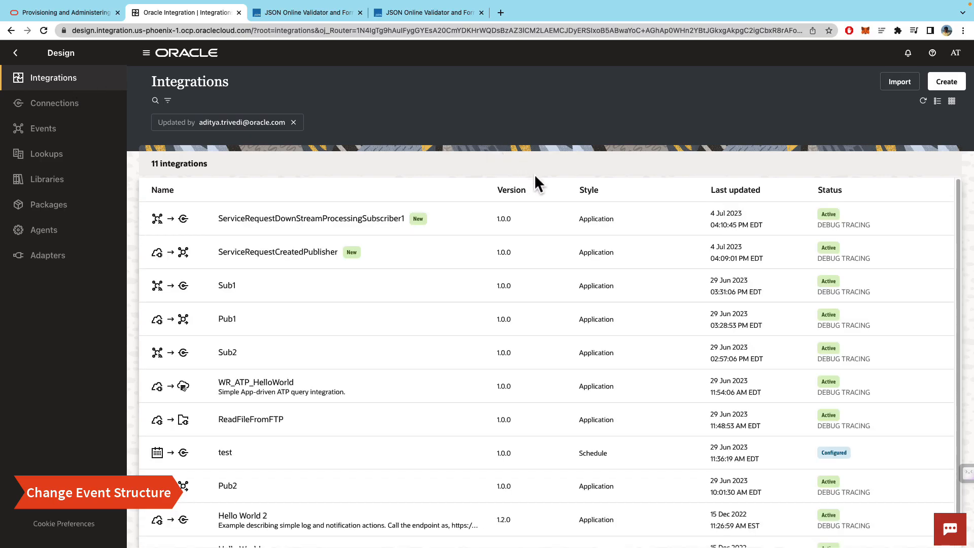
mouse_move(796, 184)
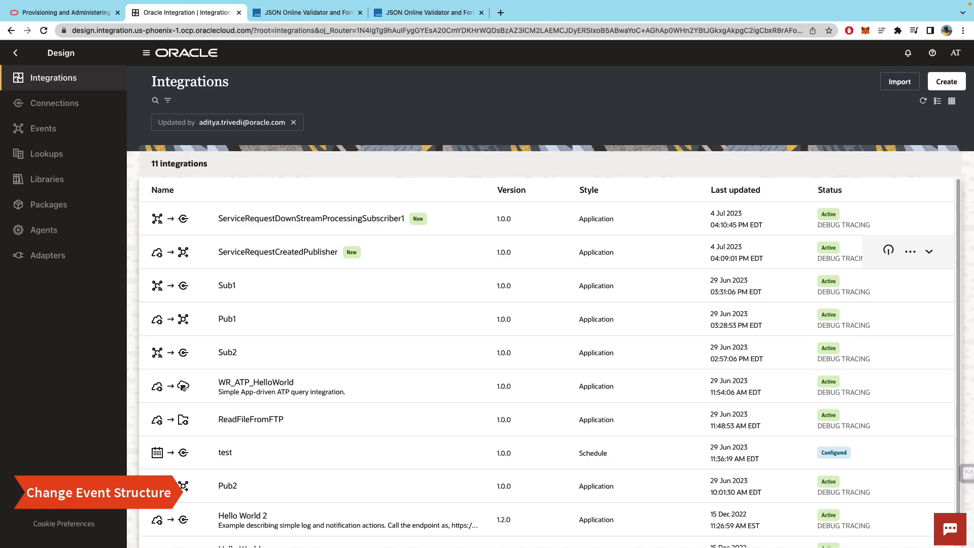
left_click(888, 250)
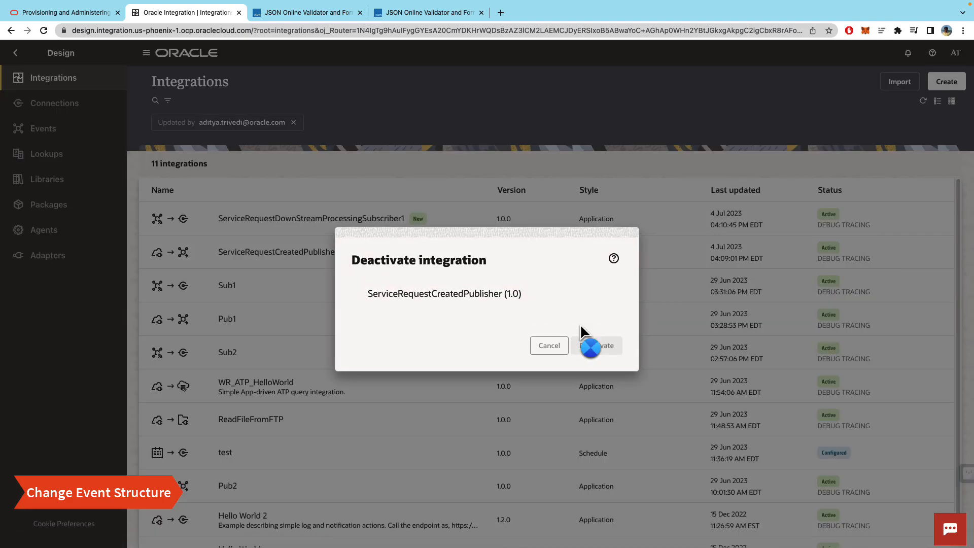
left_click(598, 345)
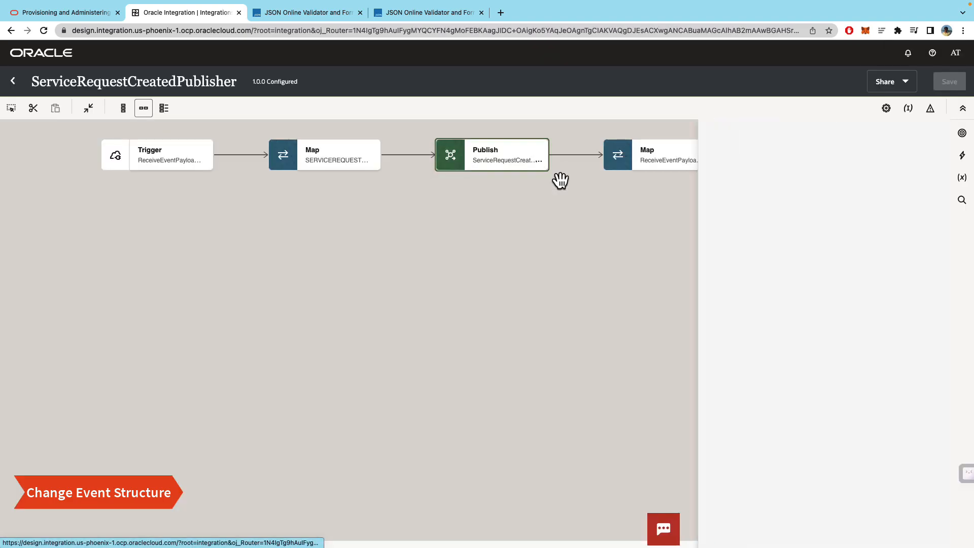
left_click(491, 155)
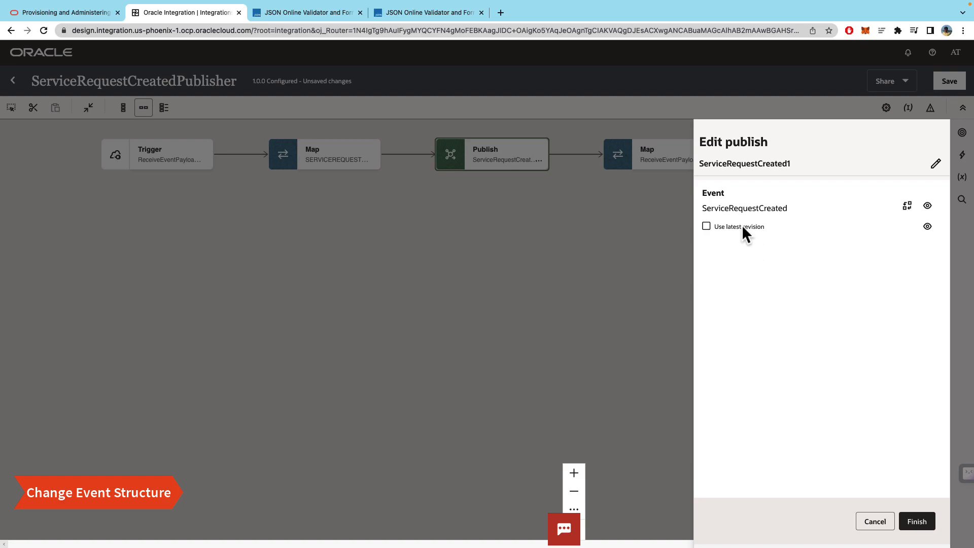
left_click(706, 226)
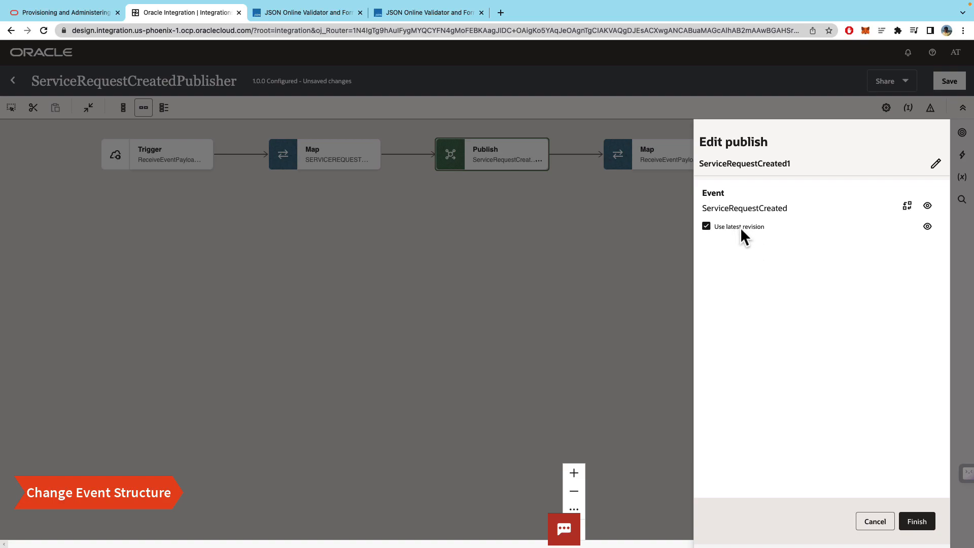
mouse_move(918, 521)
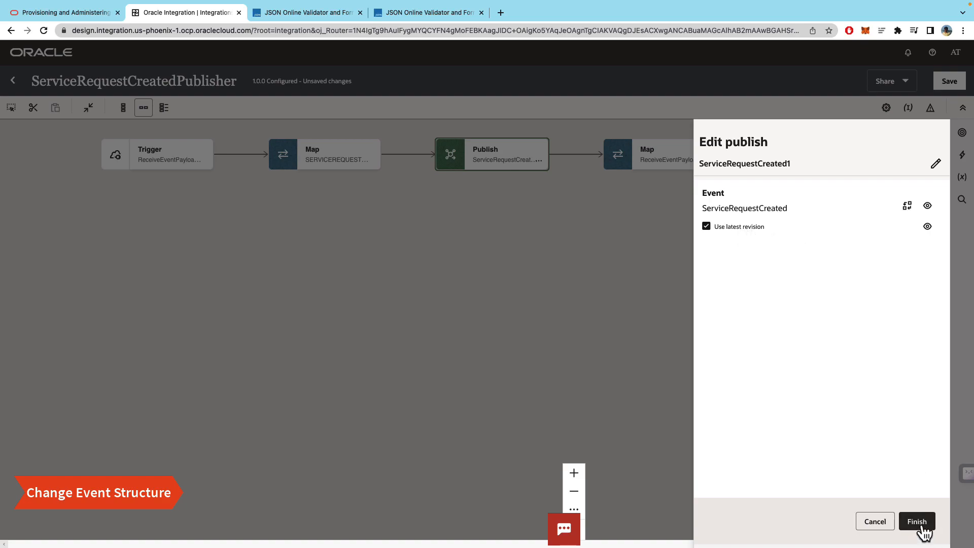
Finish the publish step and open the Map action with Request Wrapper expanded to reveal the unmapped Date field
left_click(917, 521)
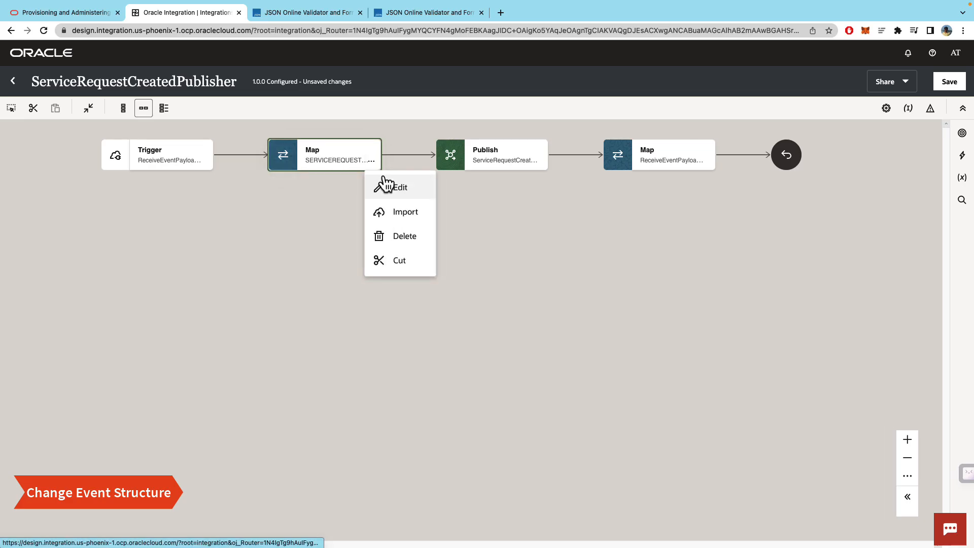
left_click(400, 186)
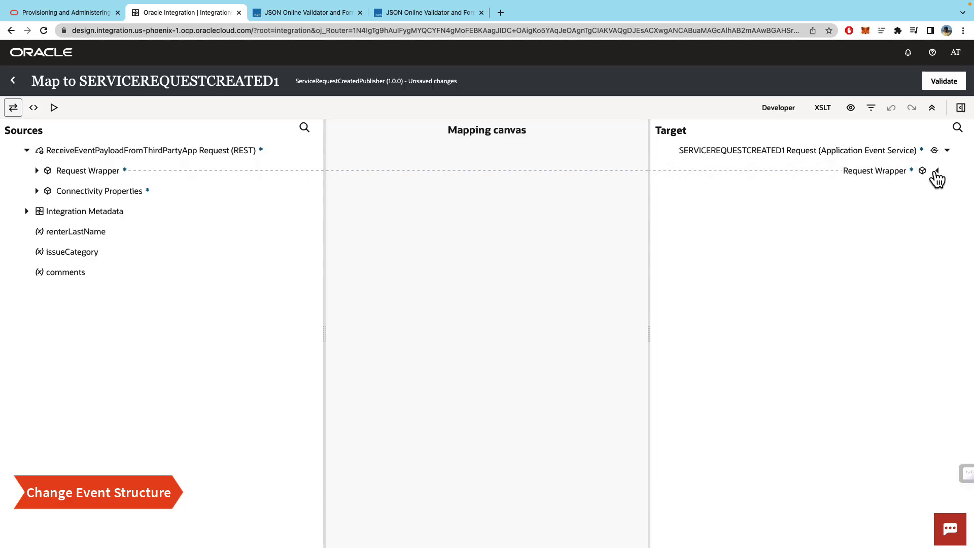
left_click(937, 170)
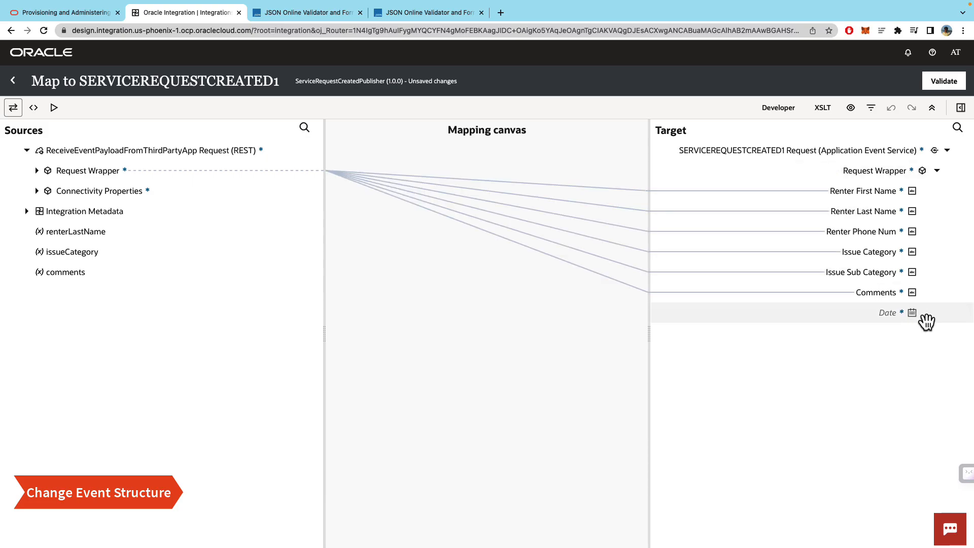